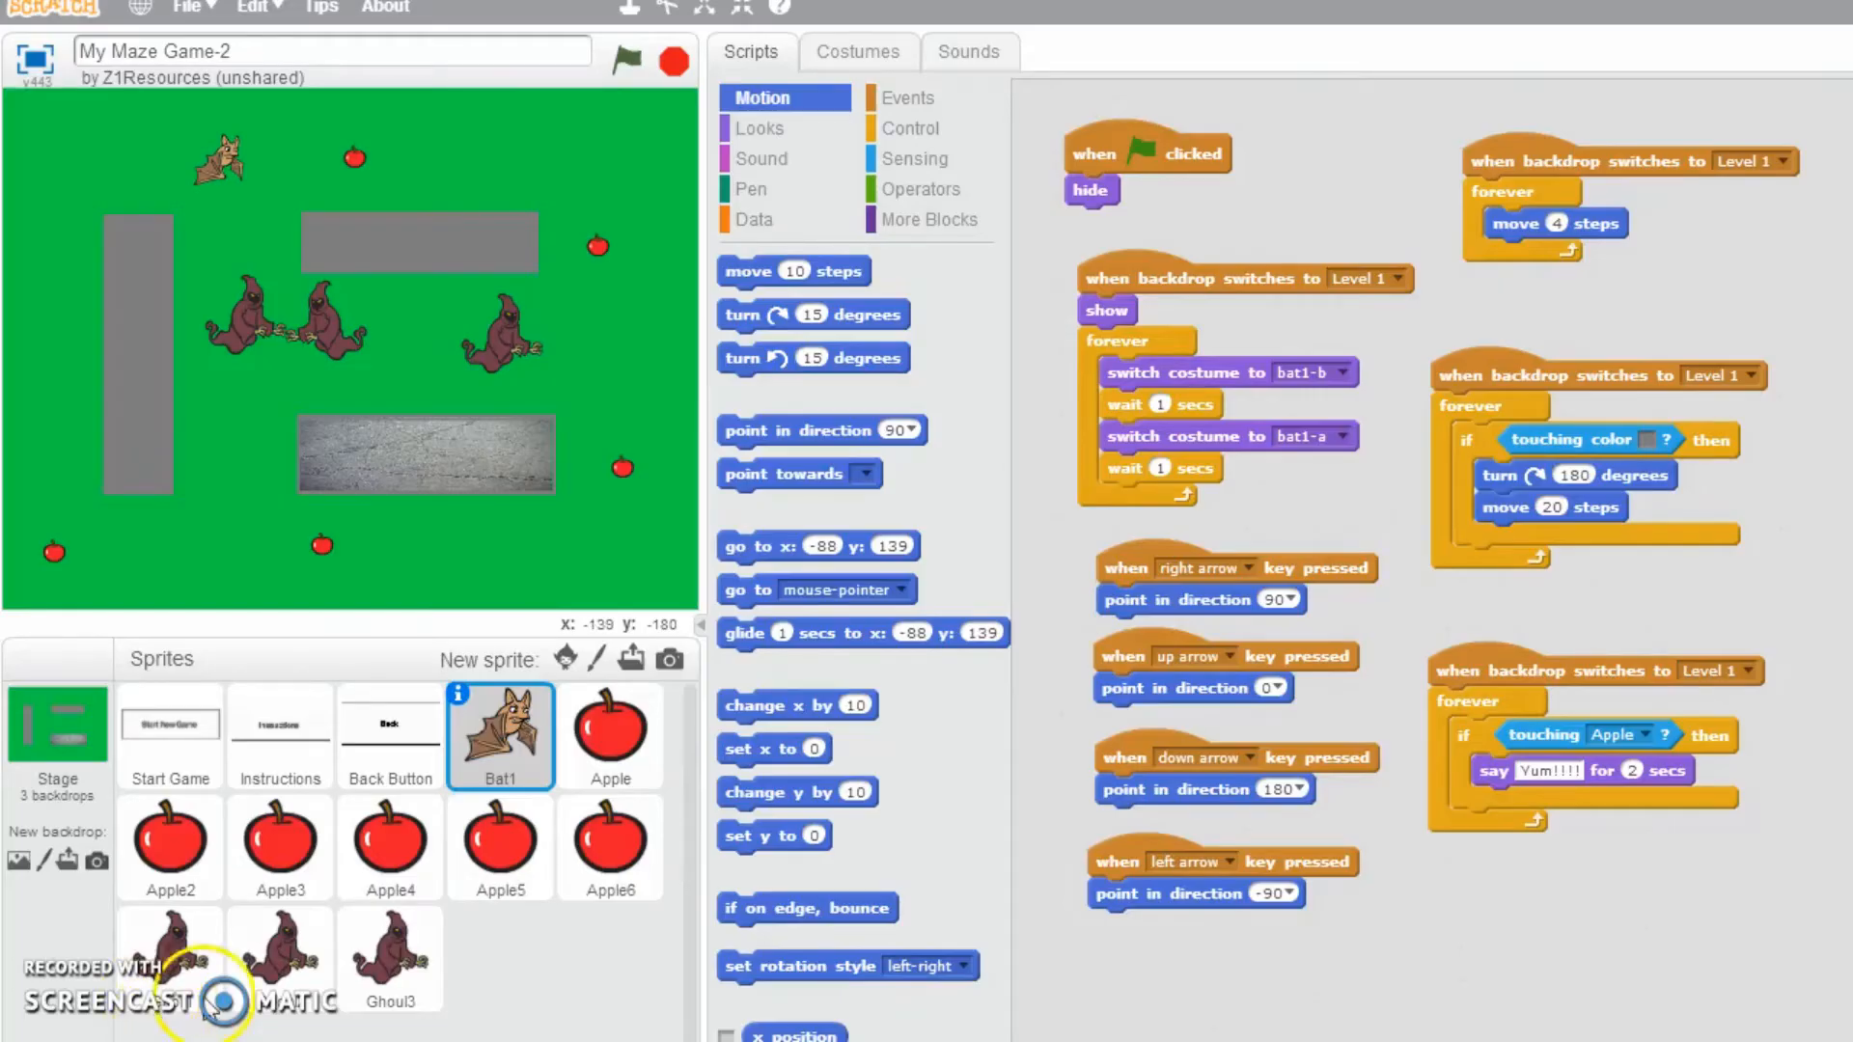
mouse_move(496, 390)
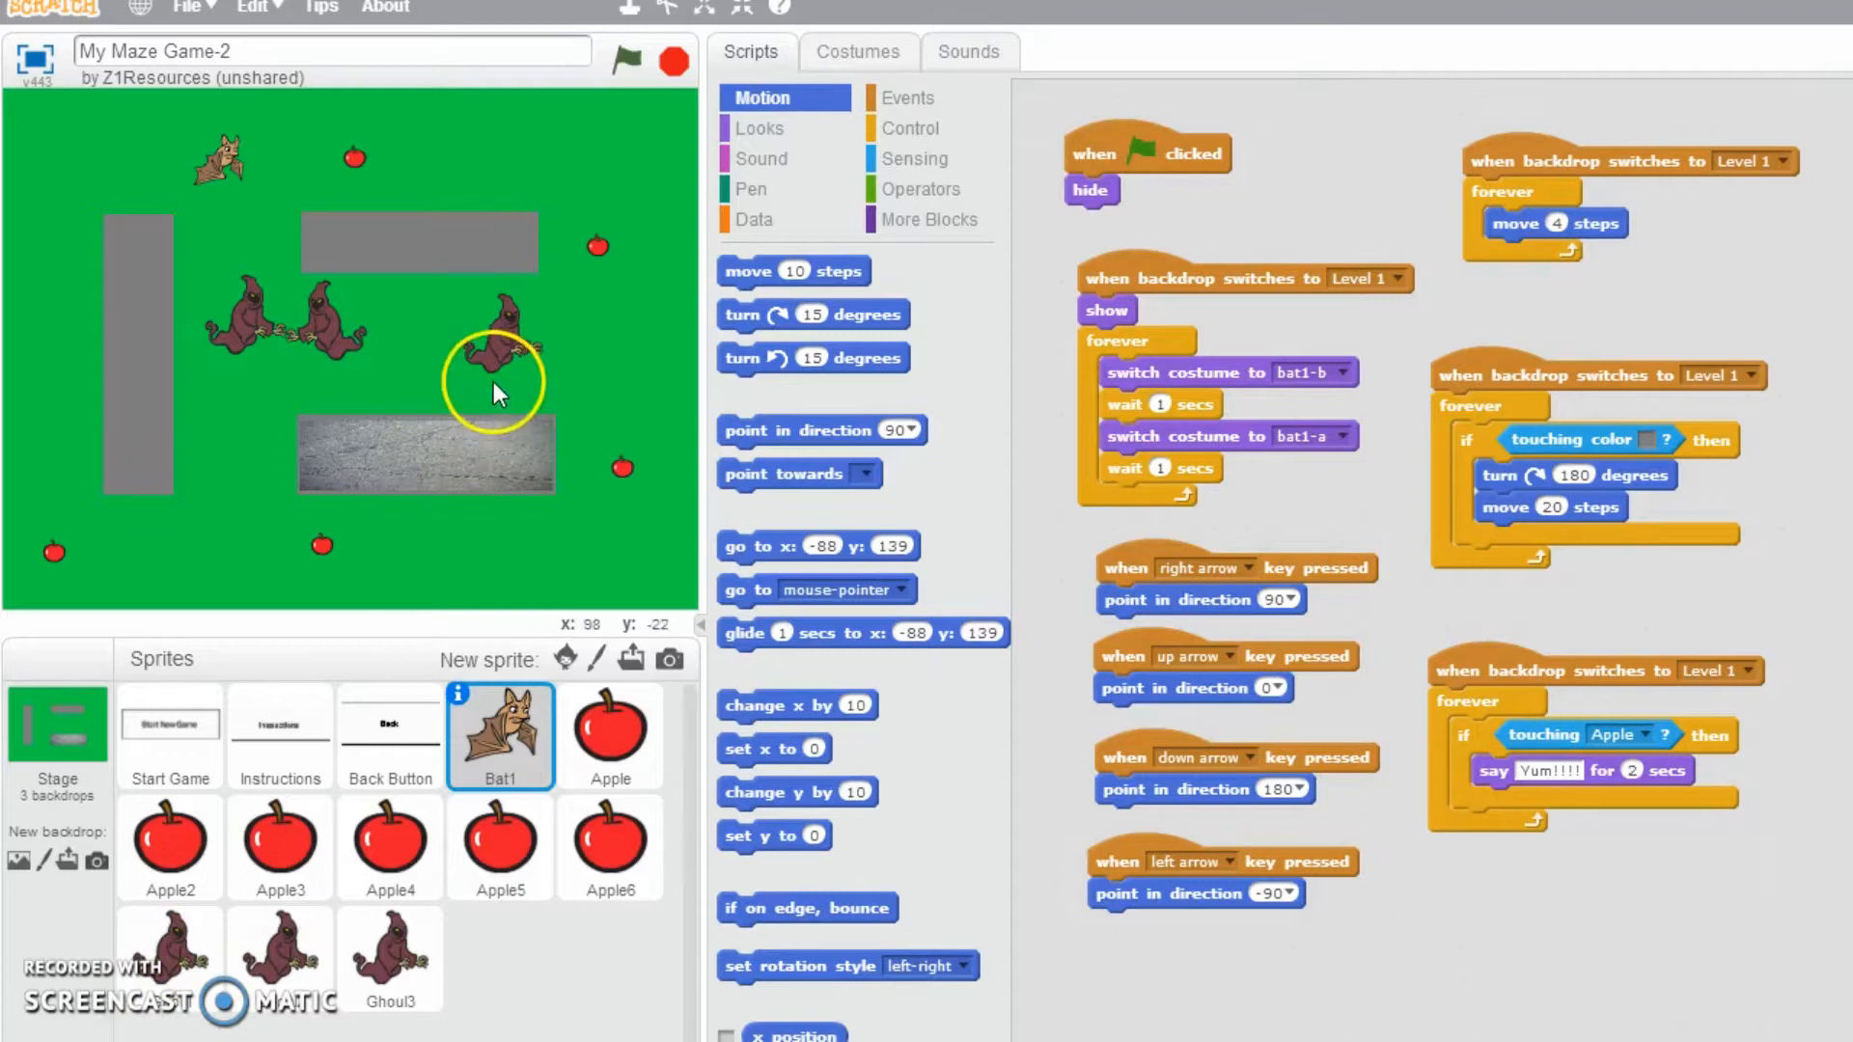
mouse_move(248, 310)
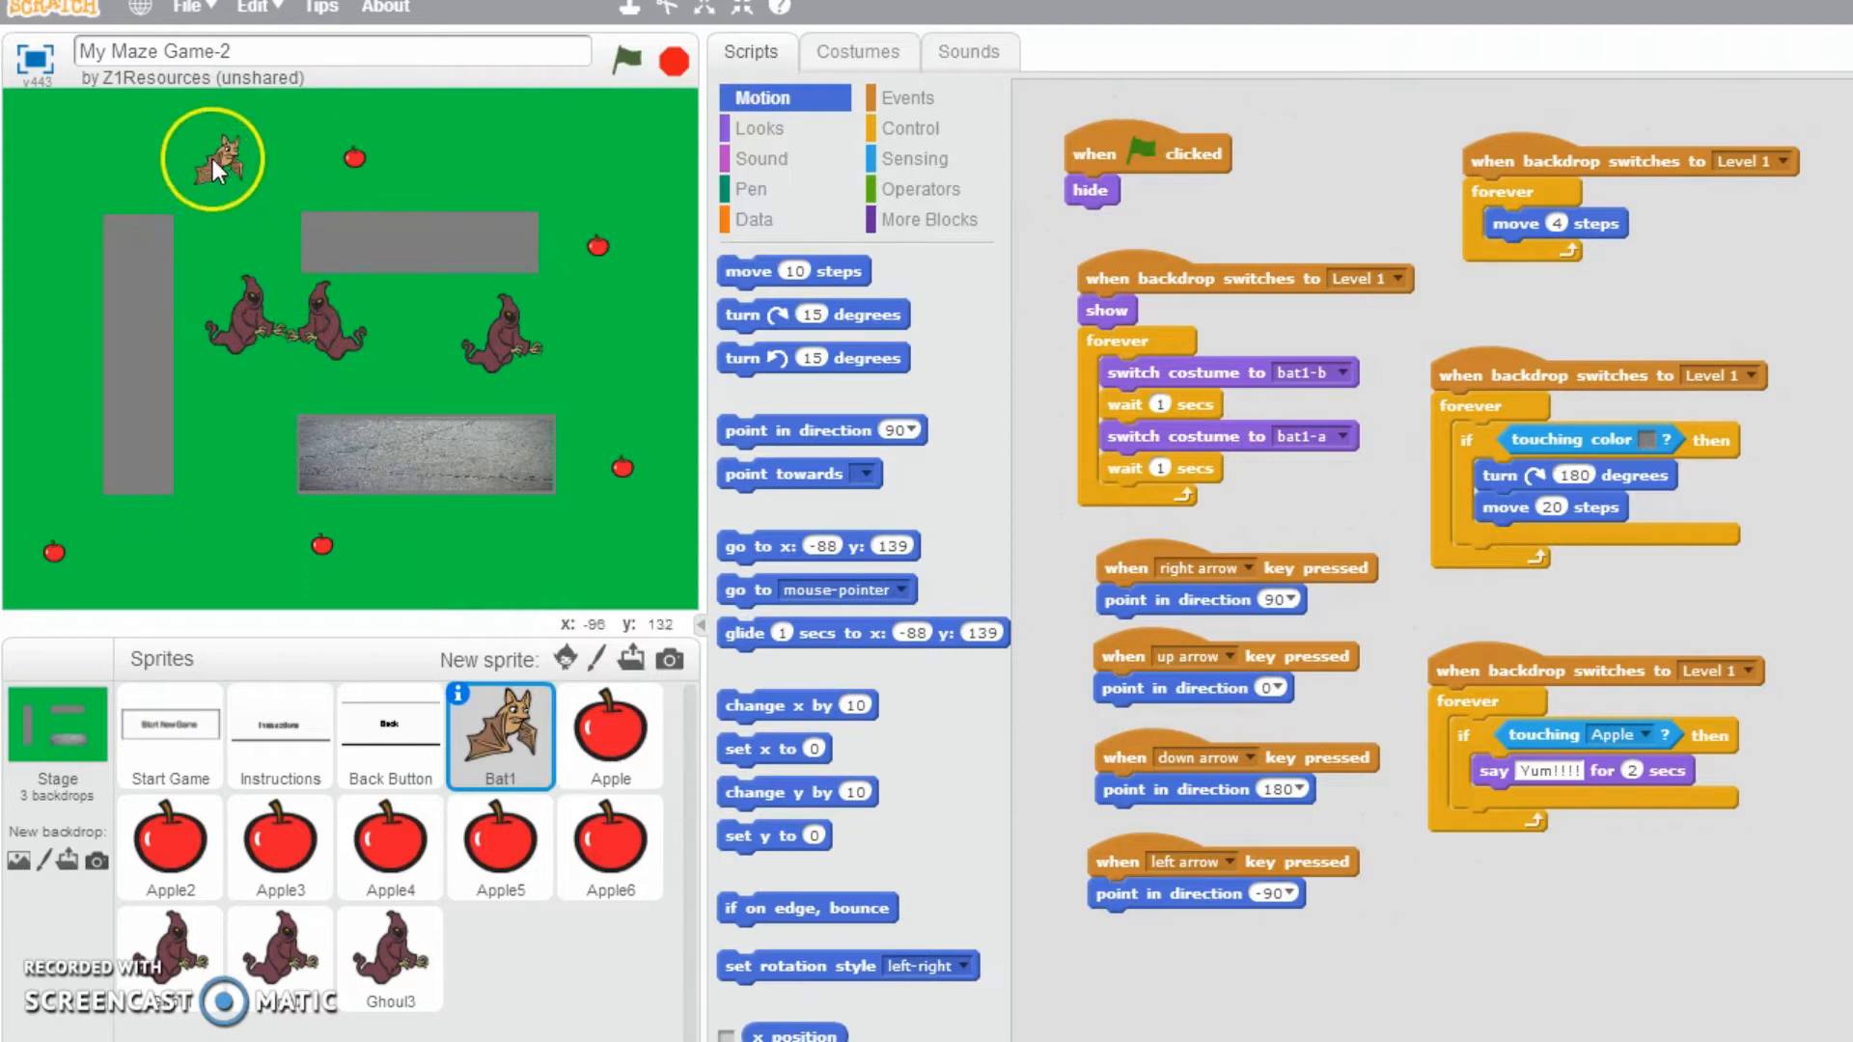
mouse_move(213, 354)
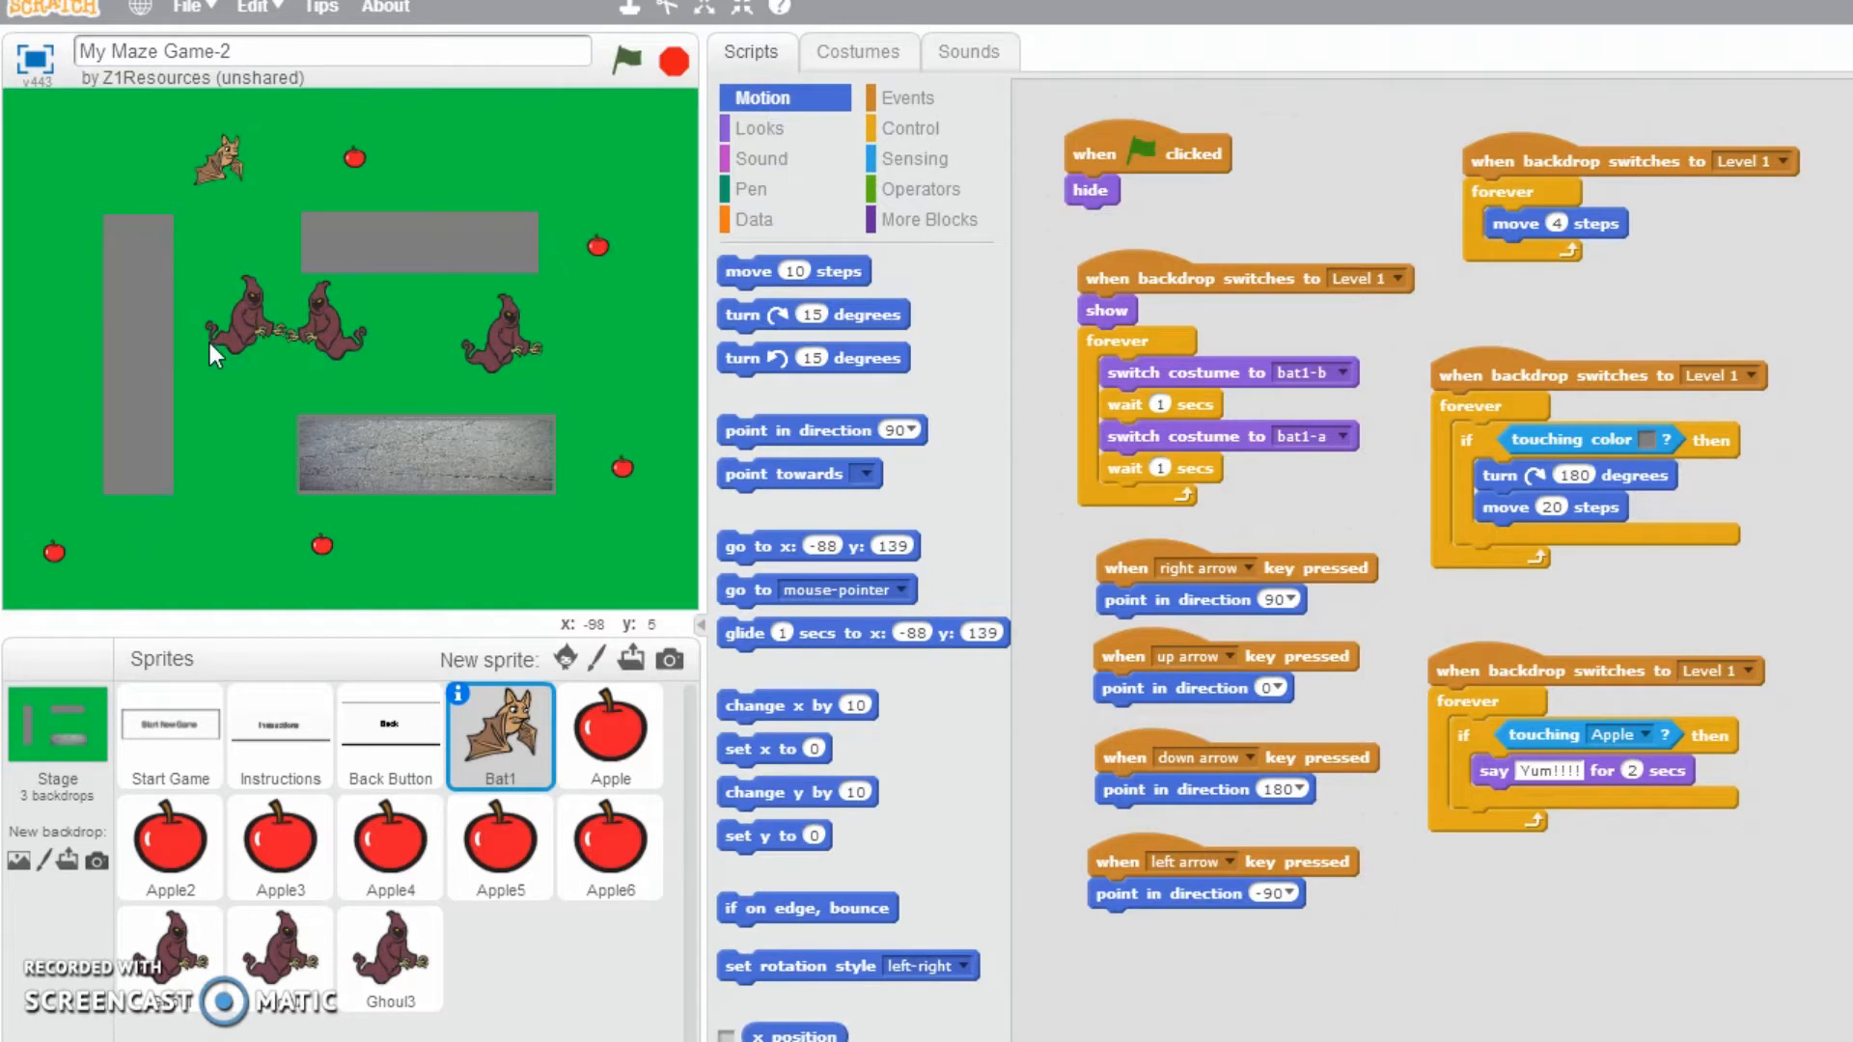
mouse_move(833, 242)
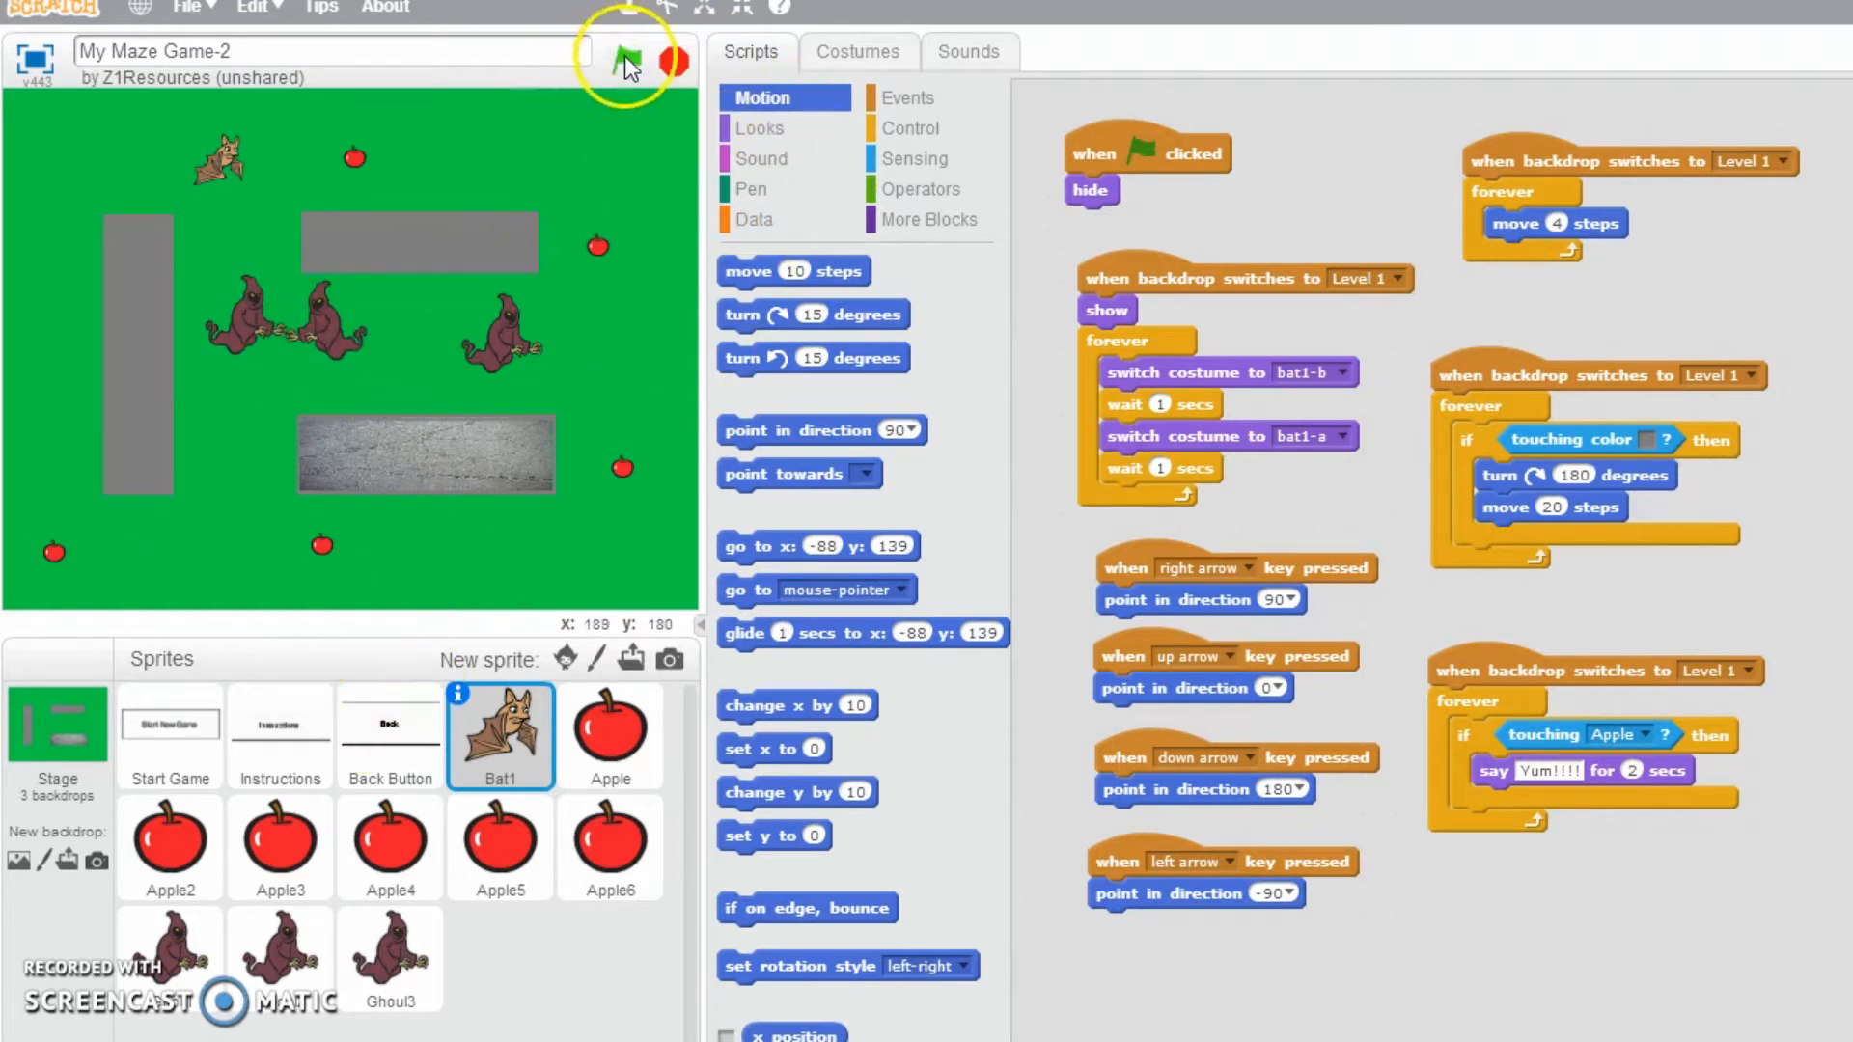
- Run the maze game for about ten seconds, then stop it
click(627, 62)
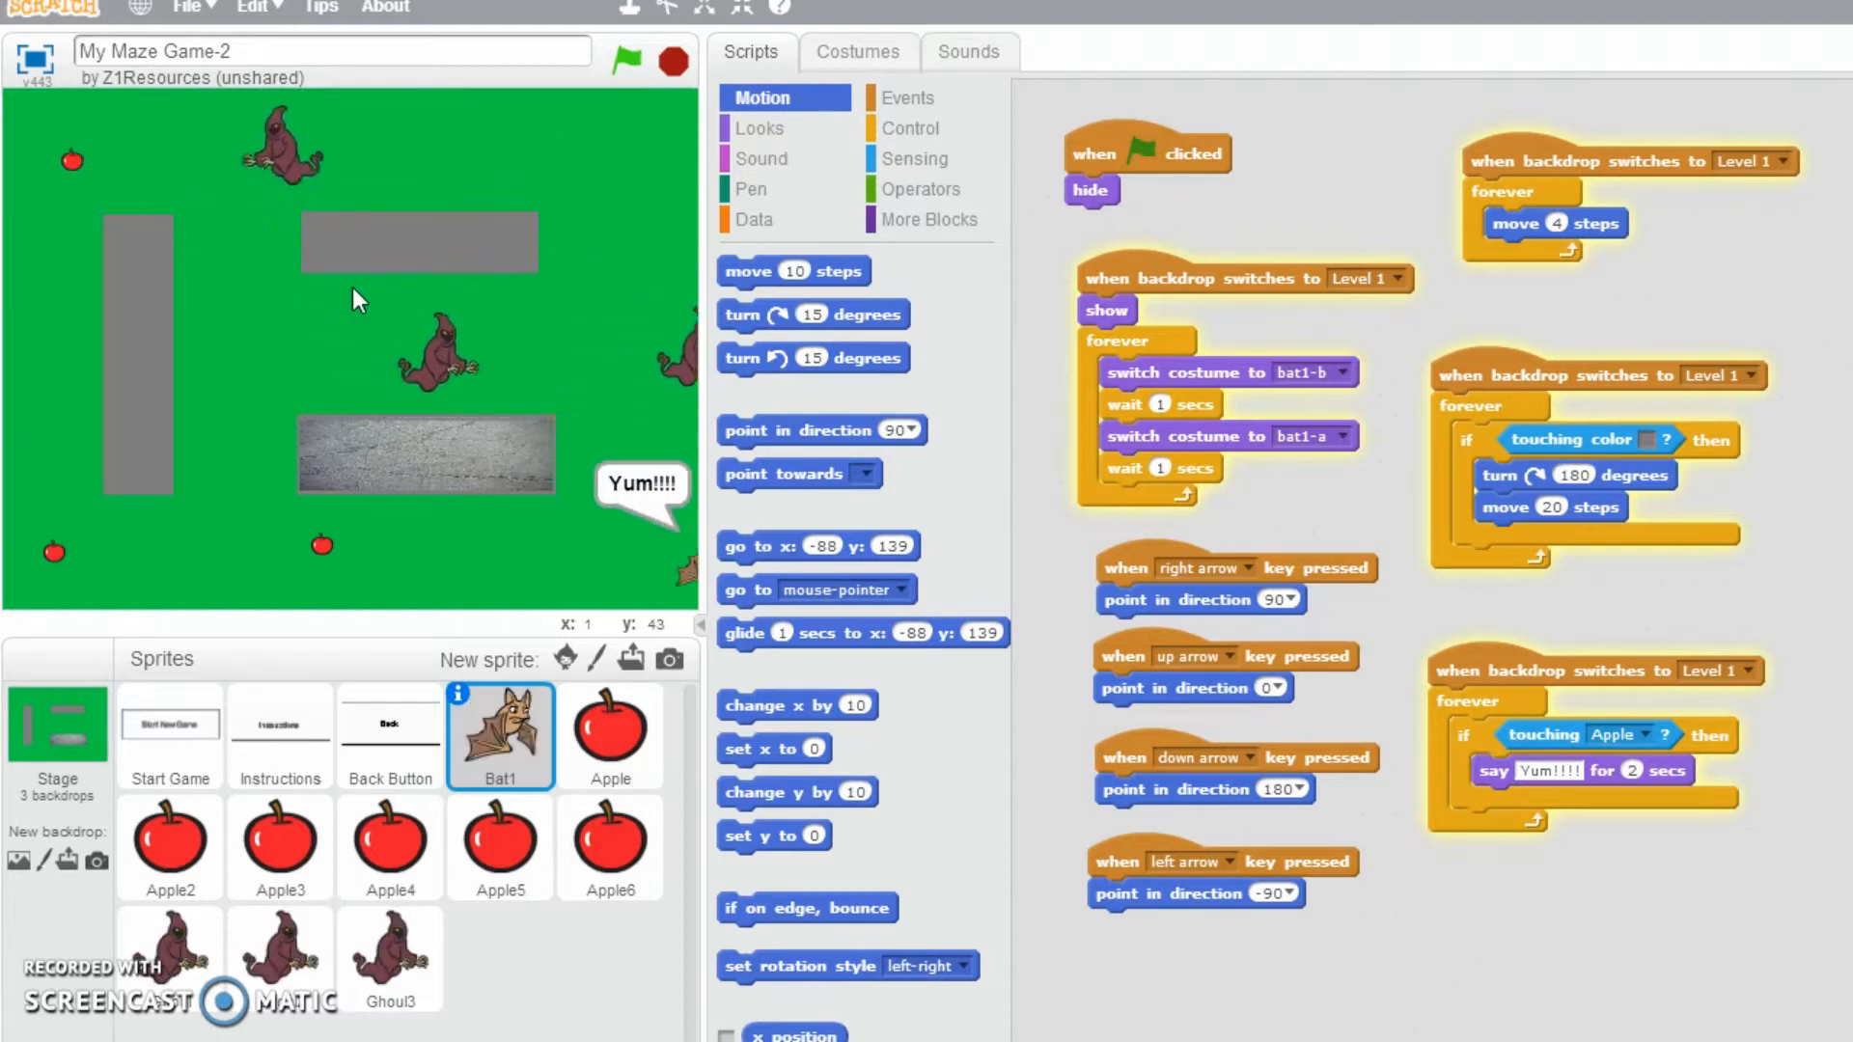
click(673, 60)
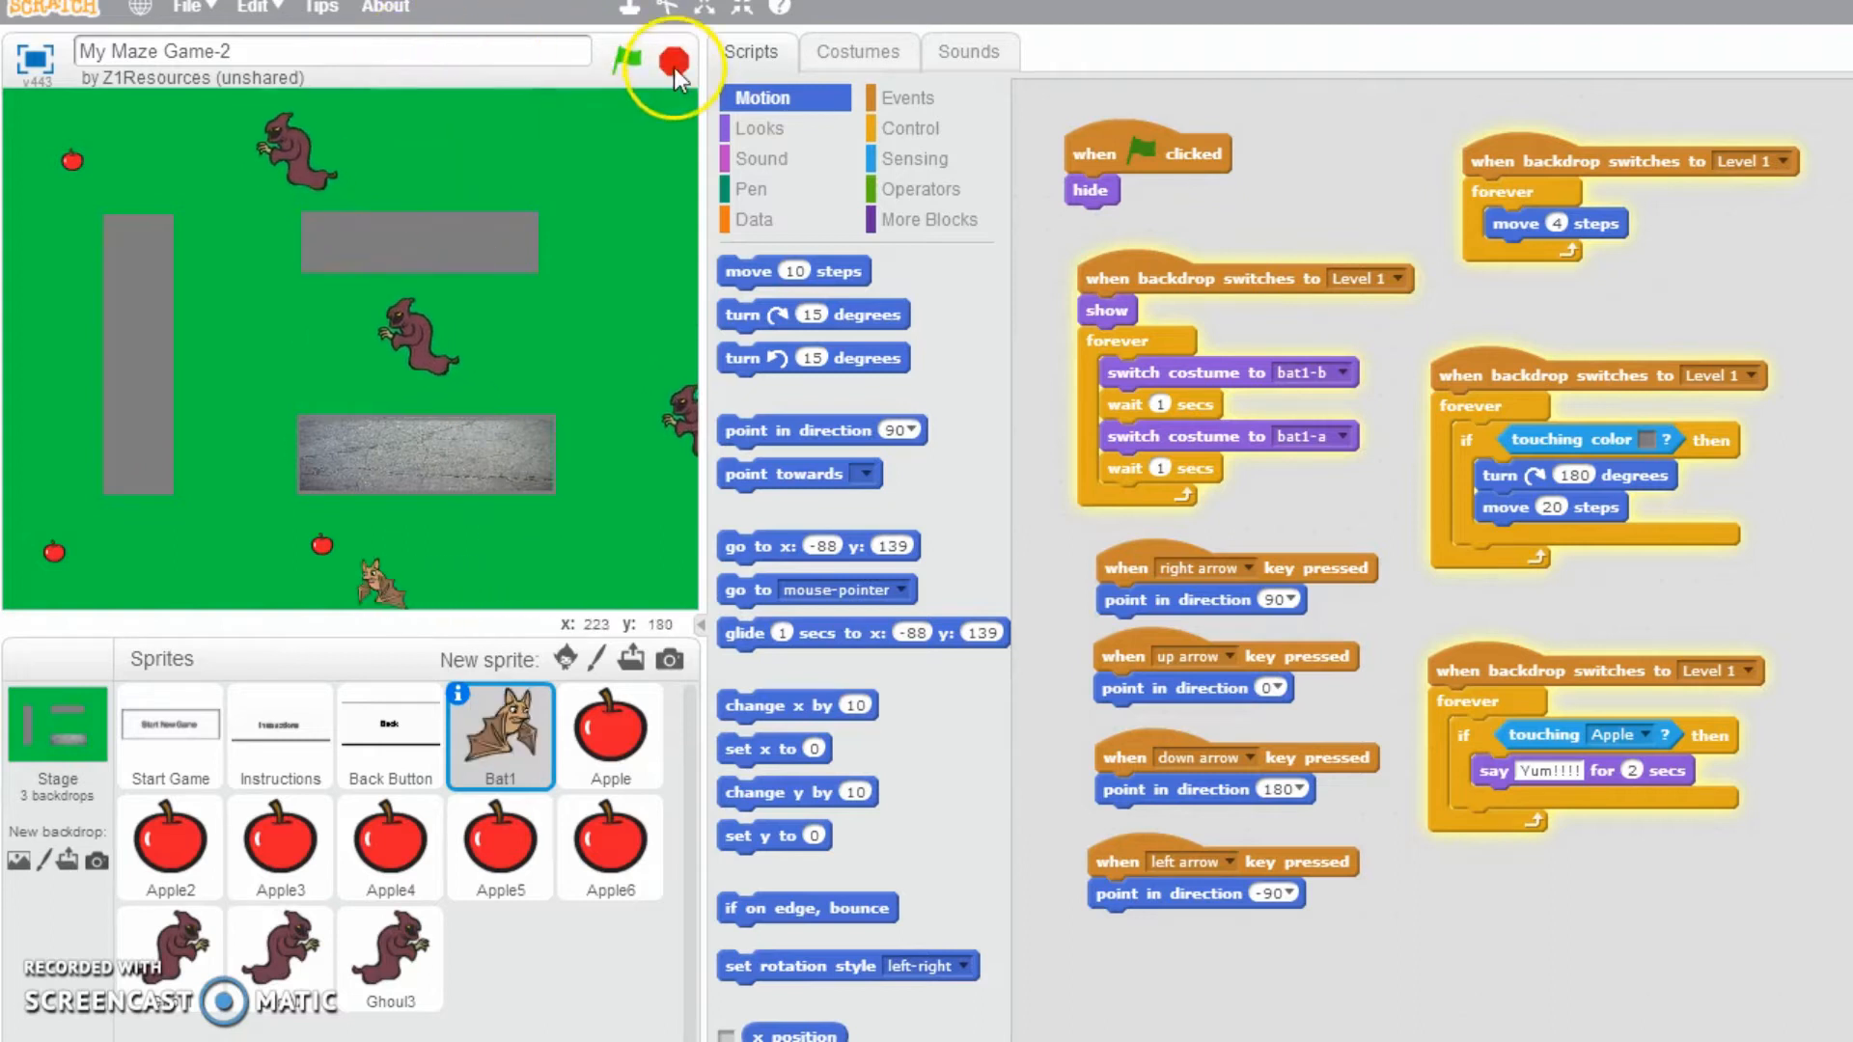
click(628, 58)
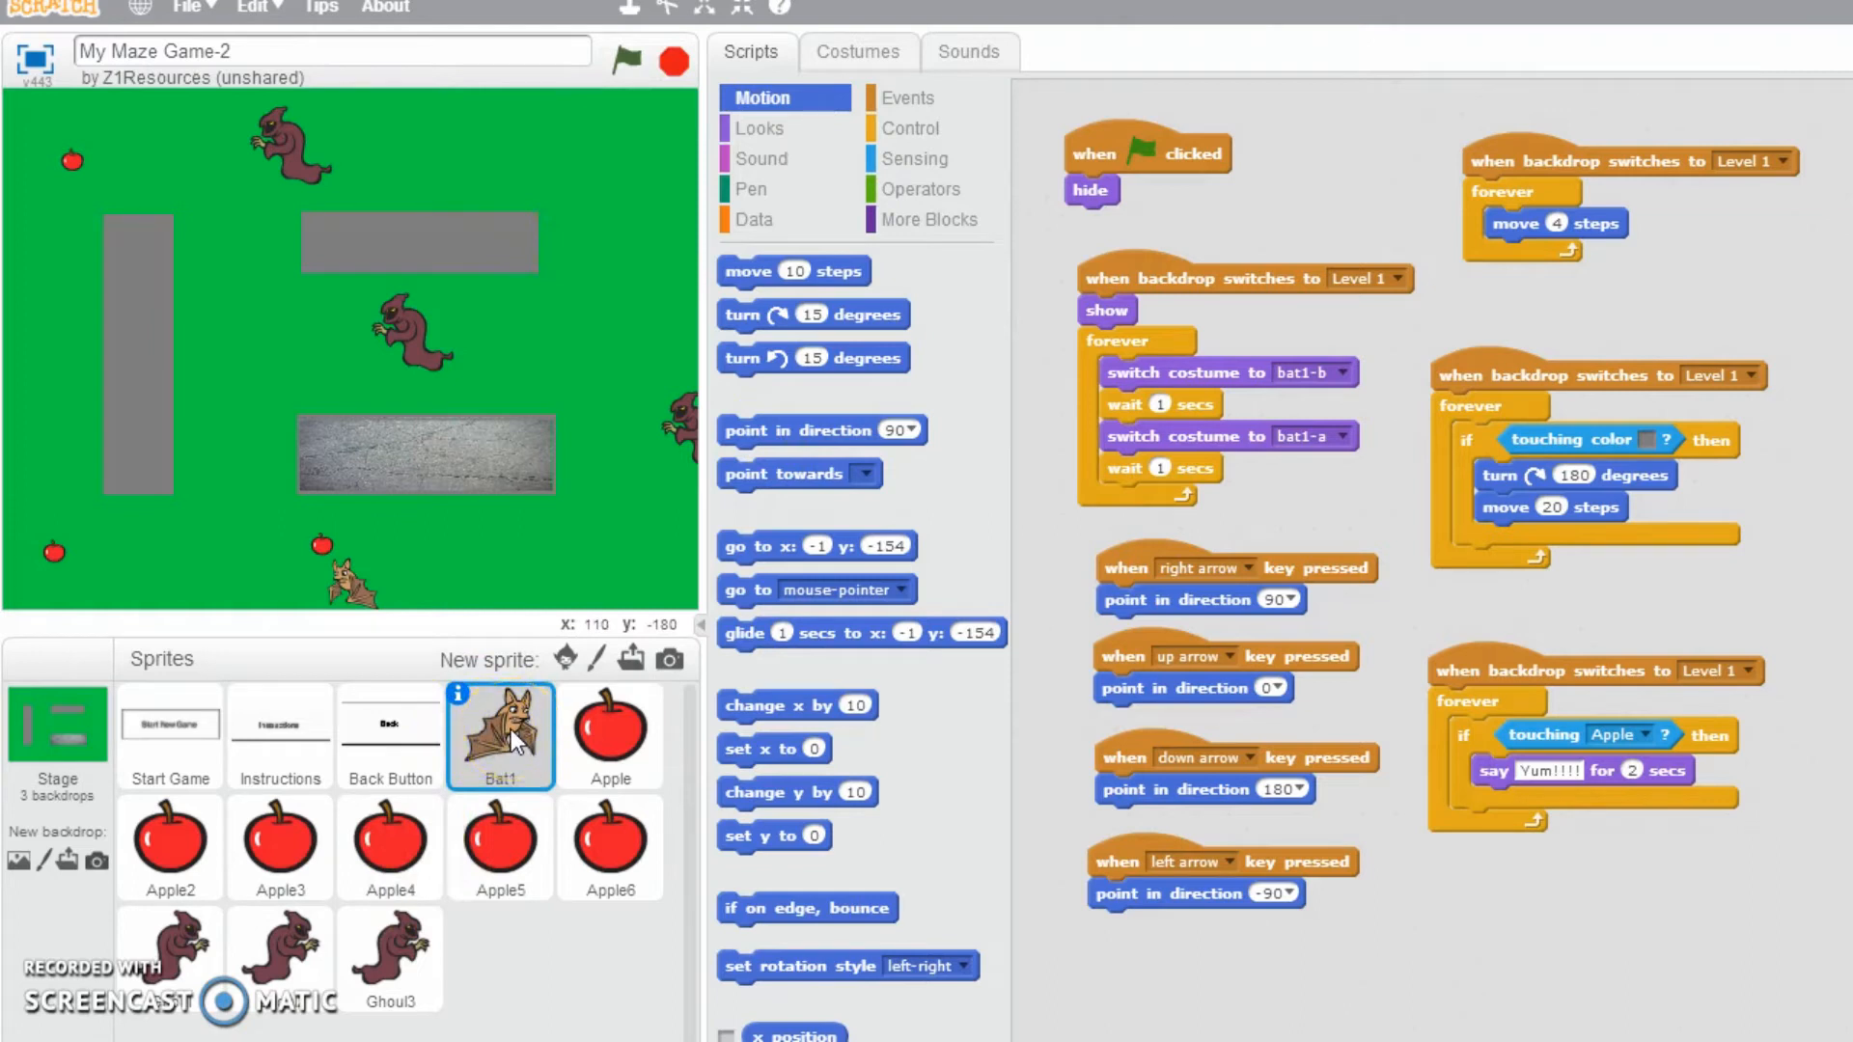
mouse_move(1200, 294)
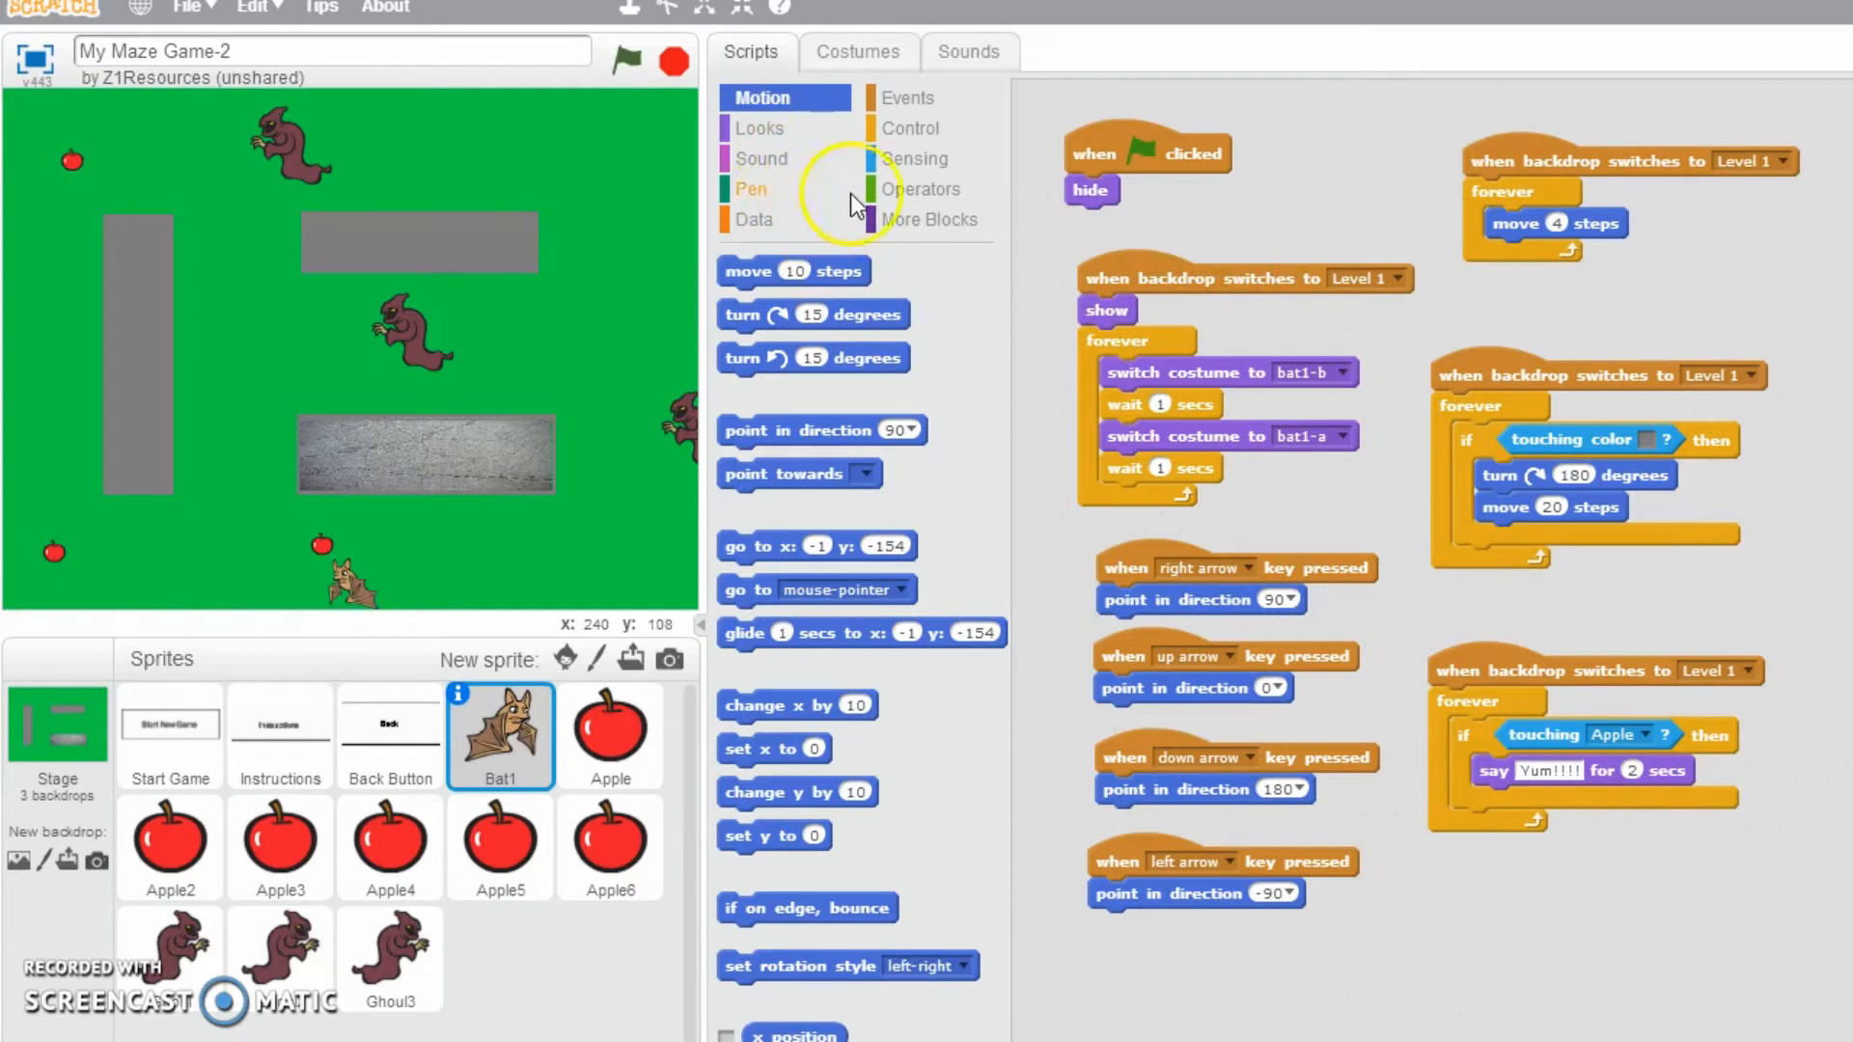
mouse_move(839, 178)
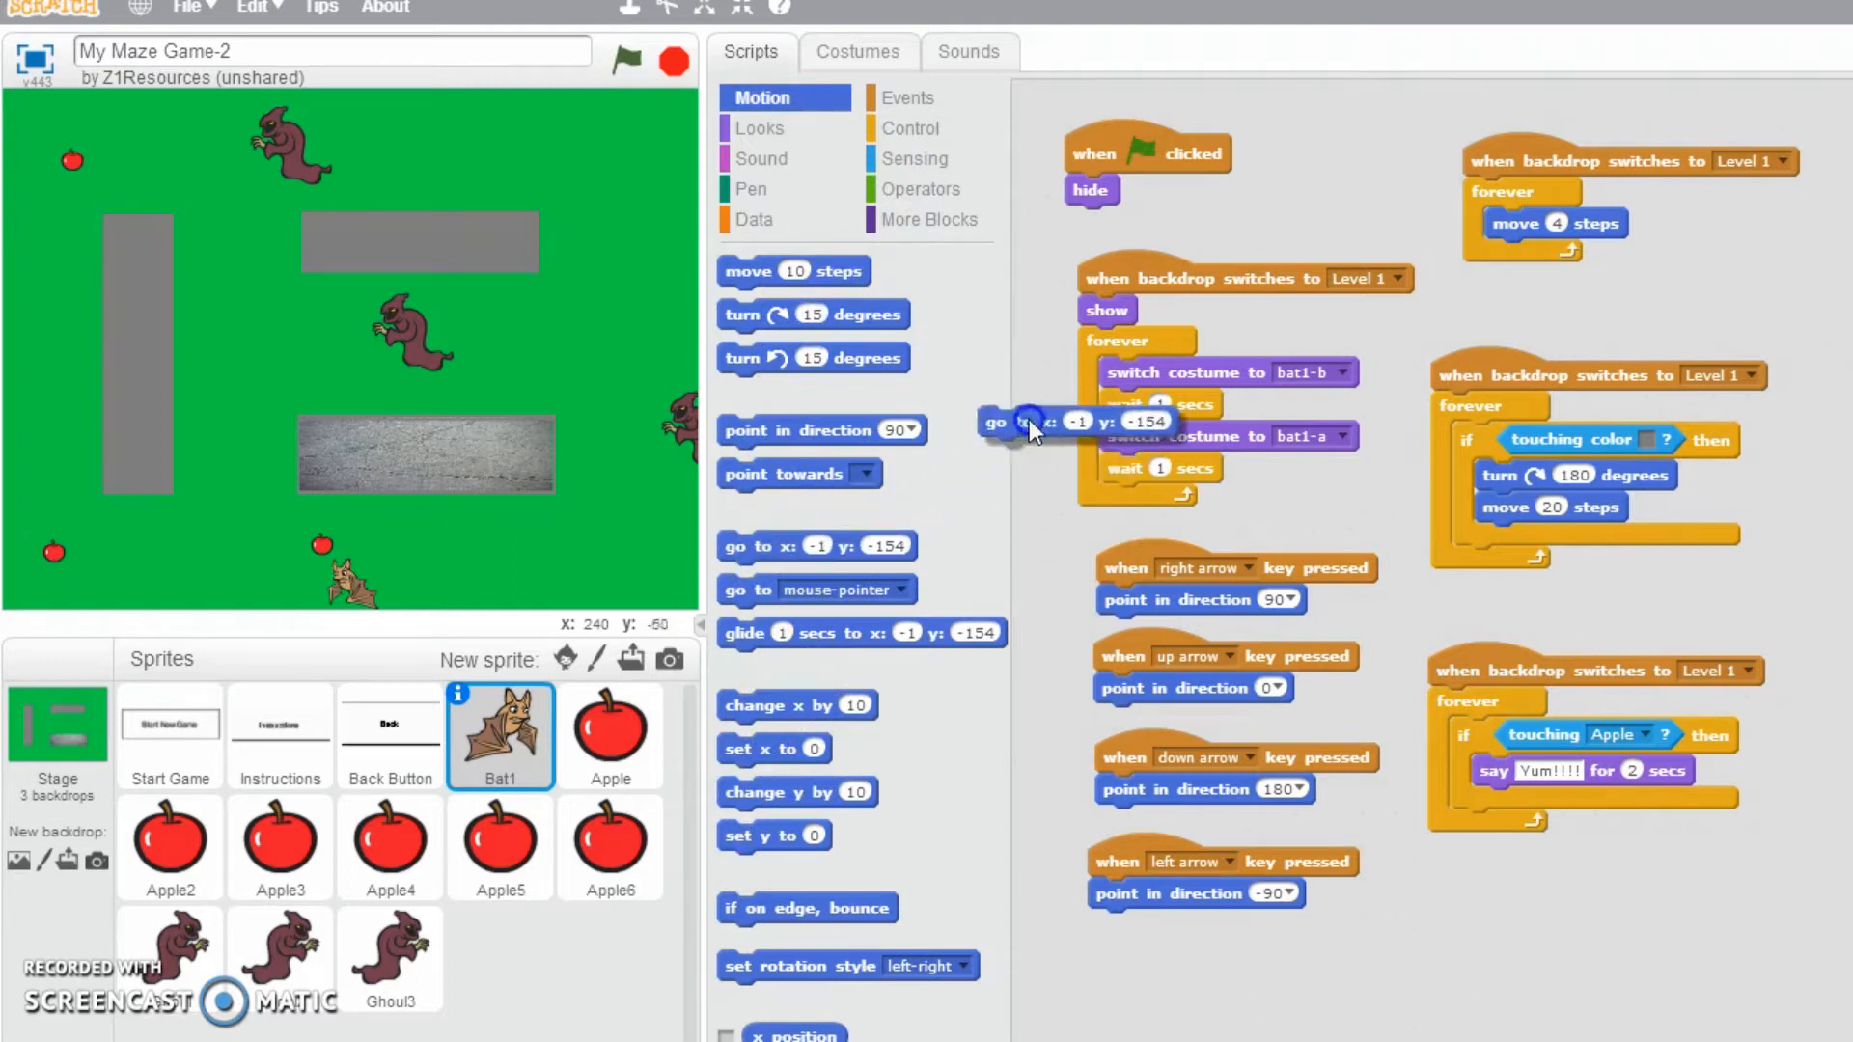
- Add 'go to x: -80 y: 2' under Bat1's Level 1 'show' and start a new game
drag(1005, 422, 1147, 342)
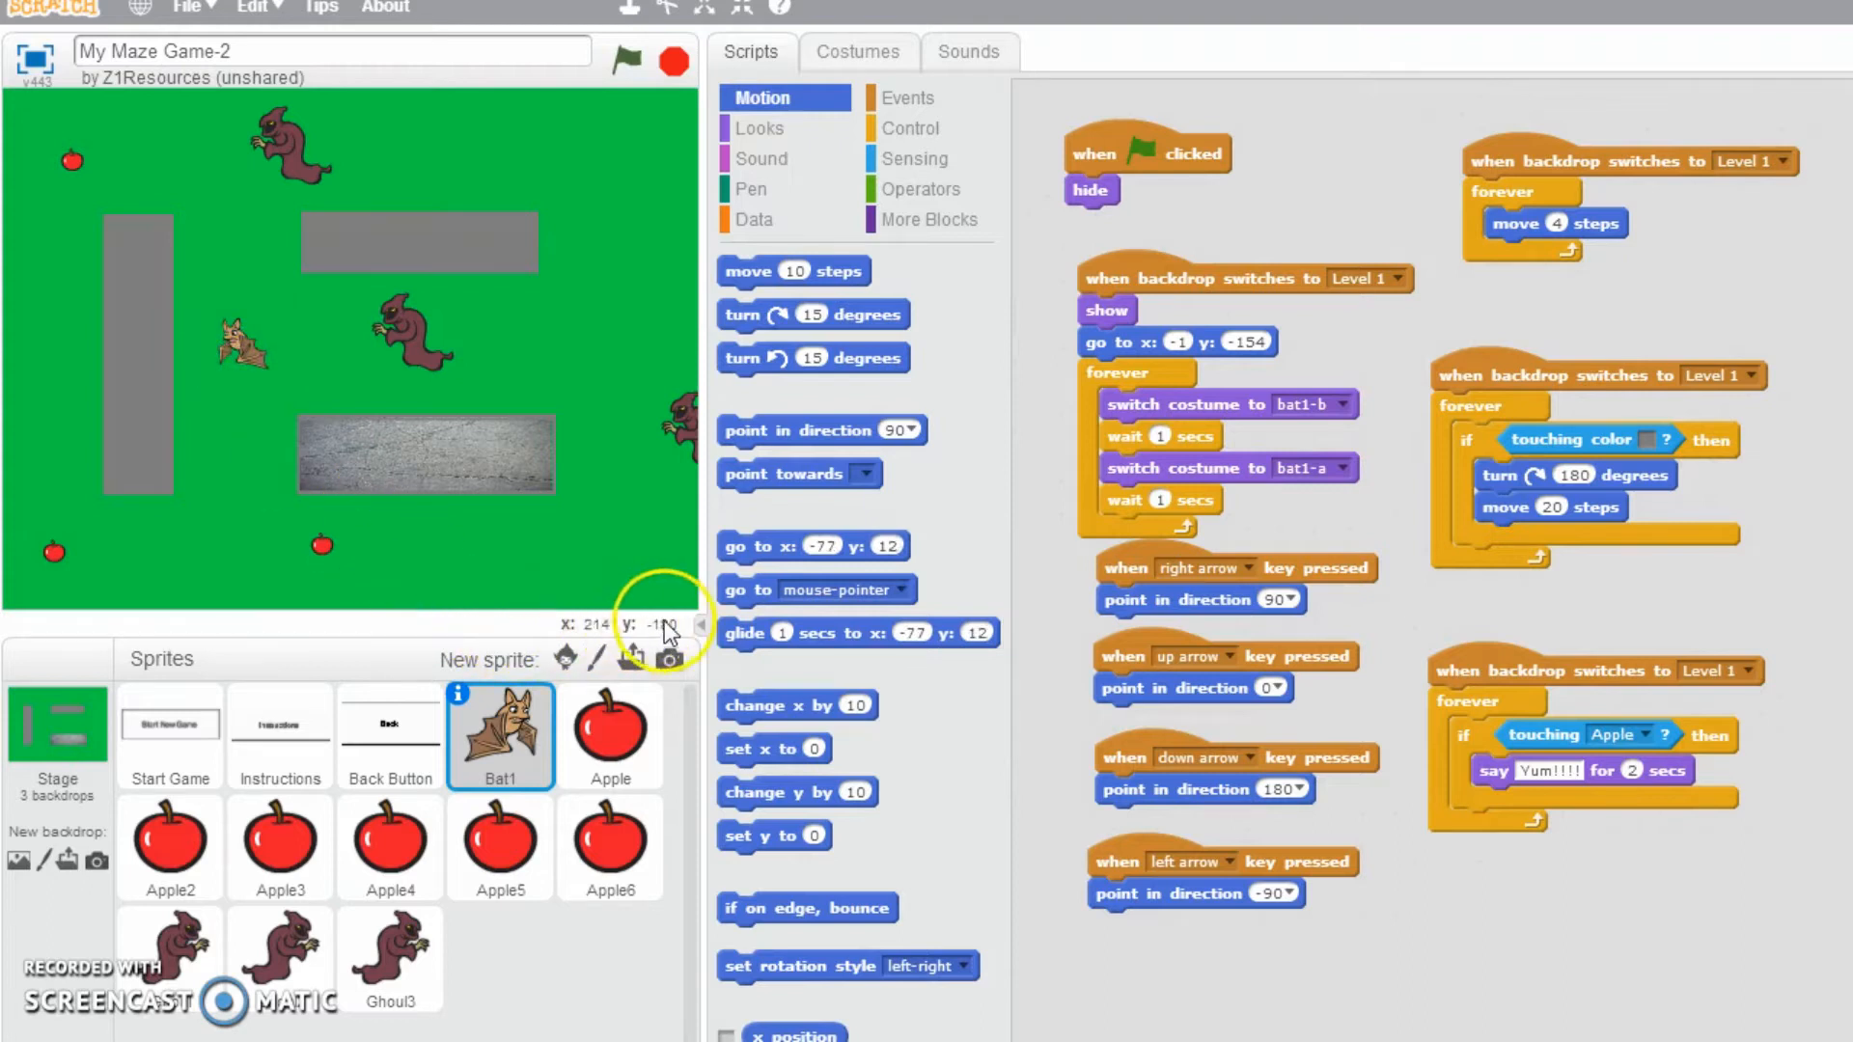
mouse_move(236, 343)
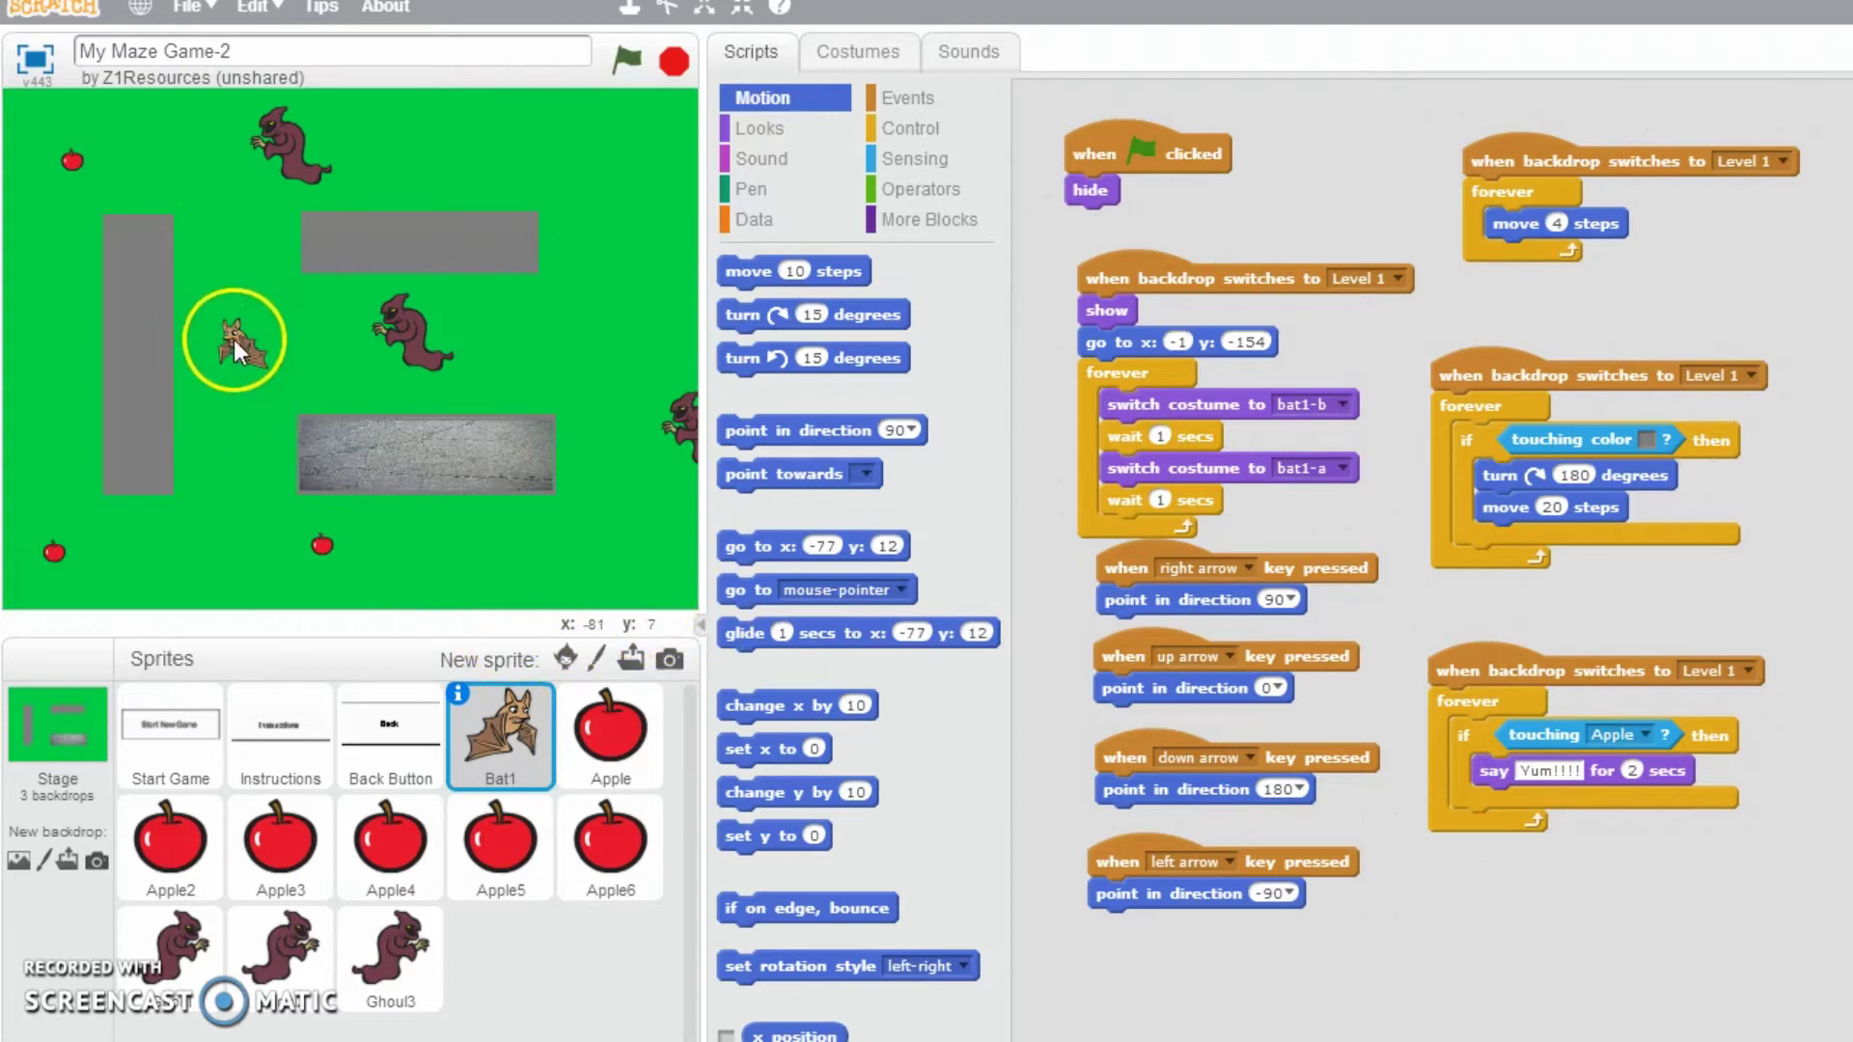
mouse_move(804, 561)
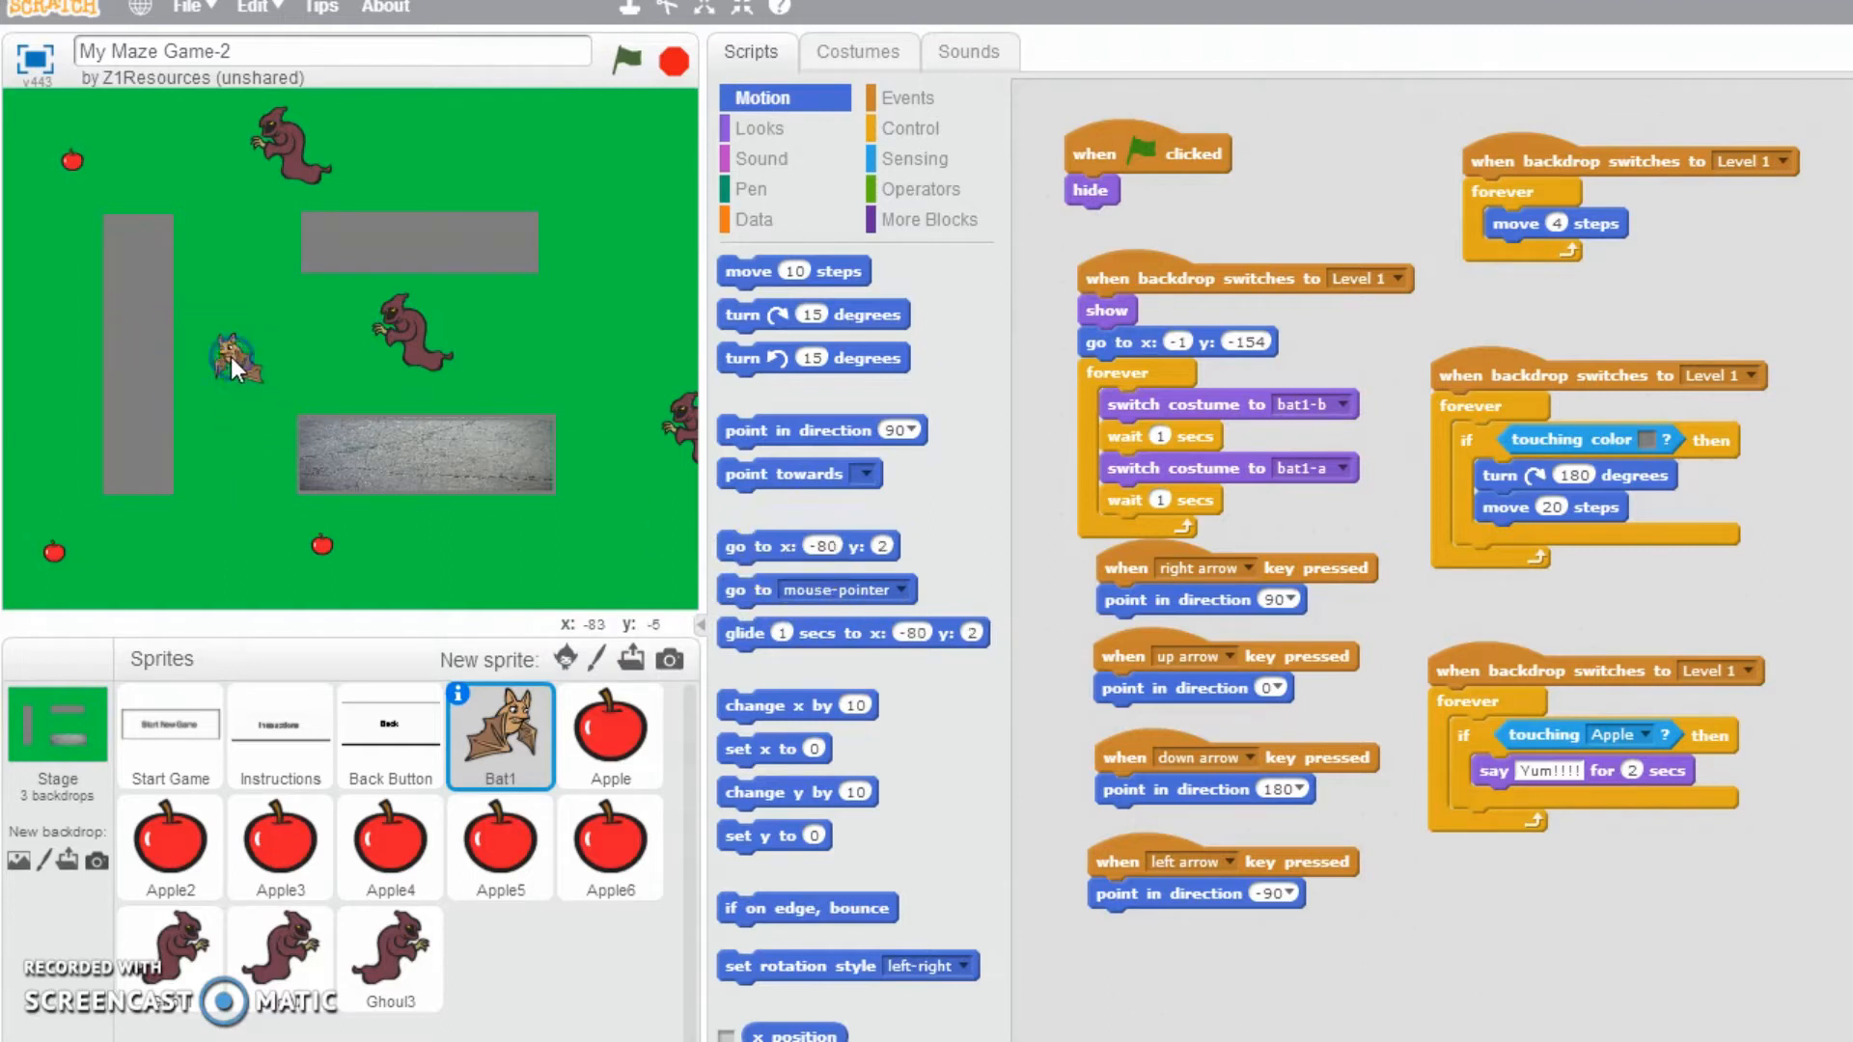
mouse_move(730, 546)
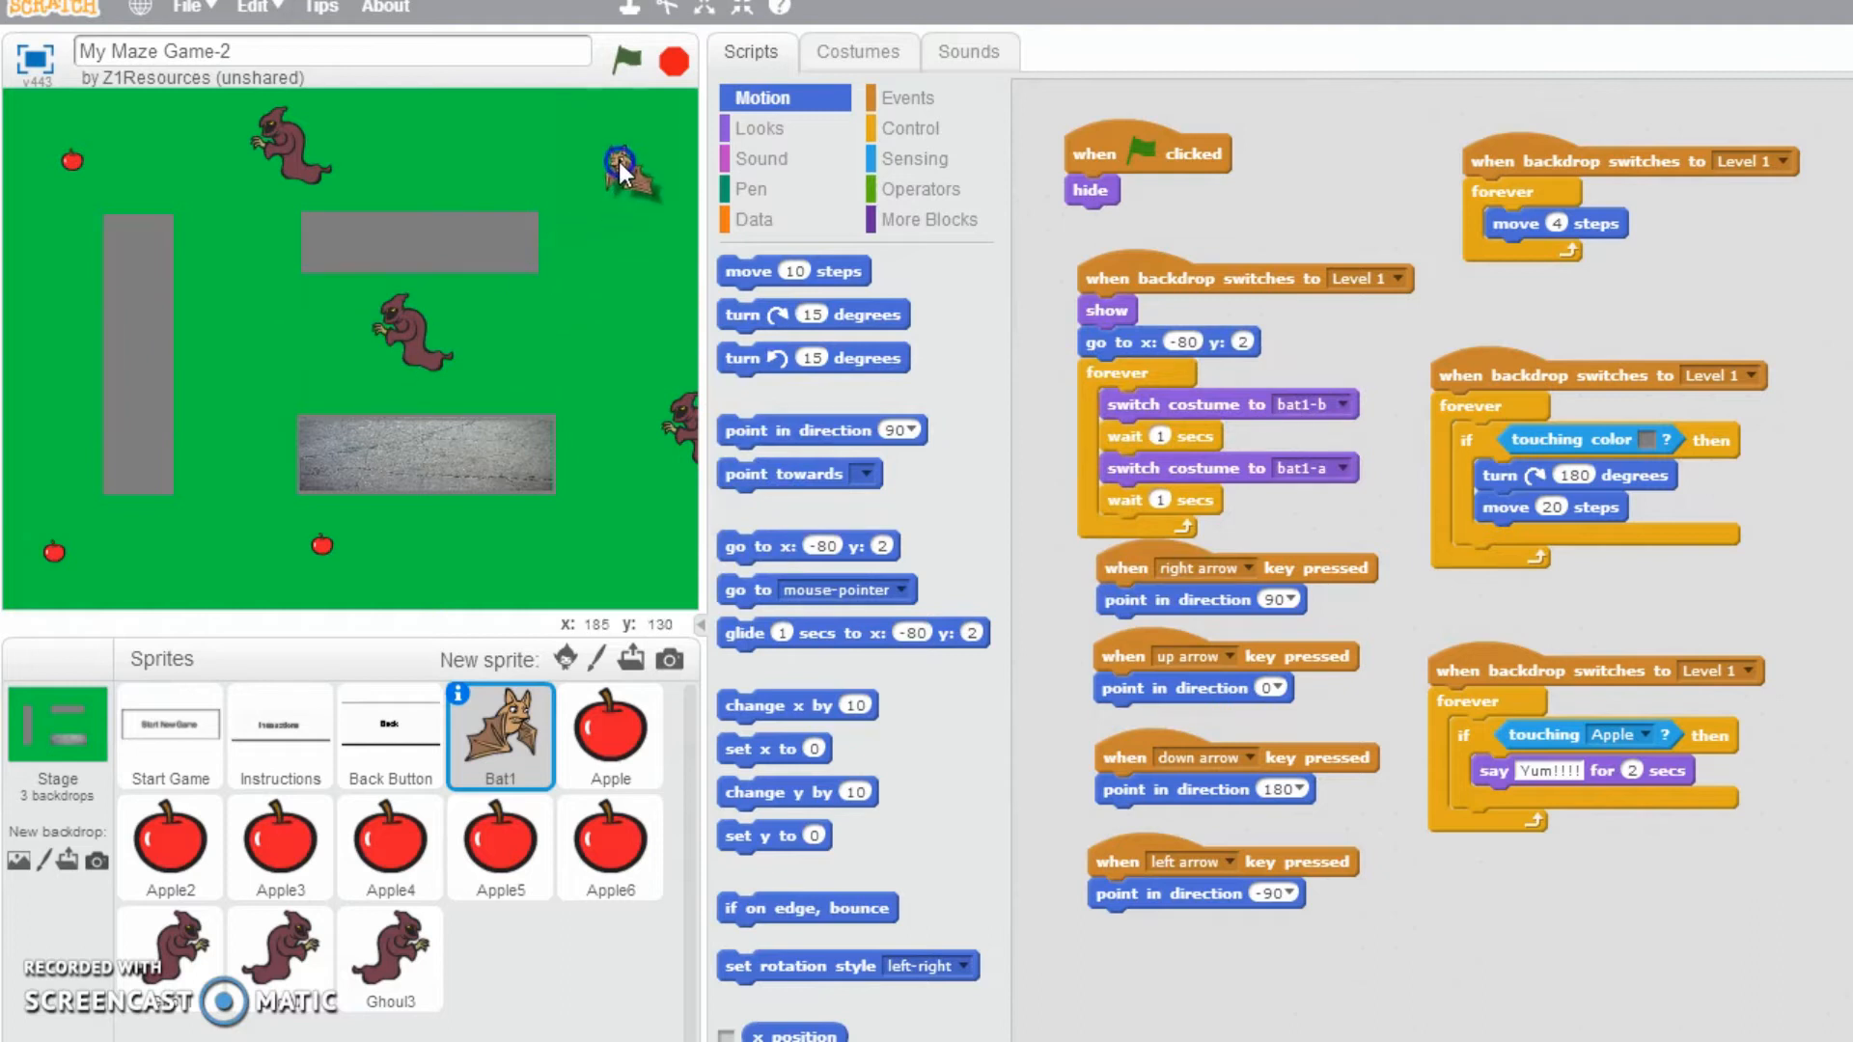
click(627, 59)
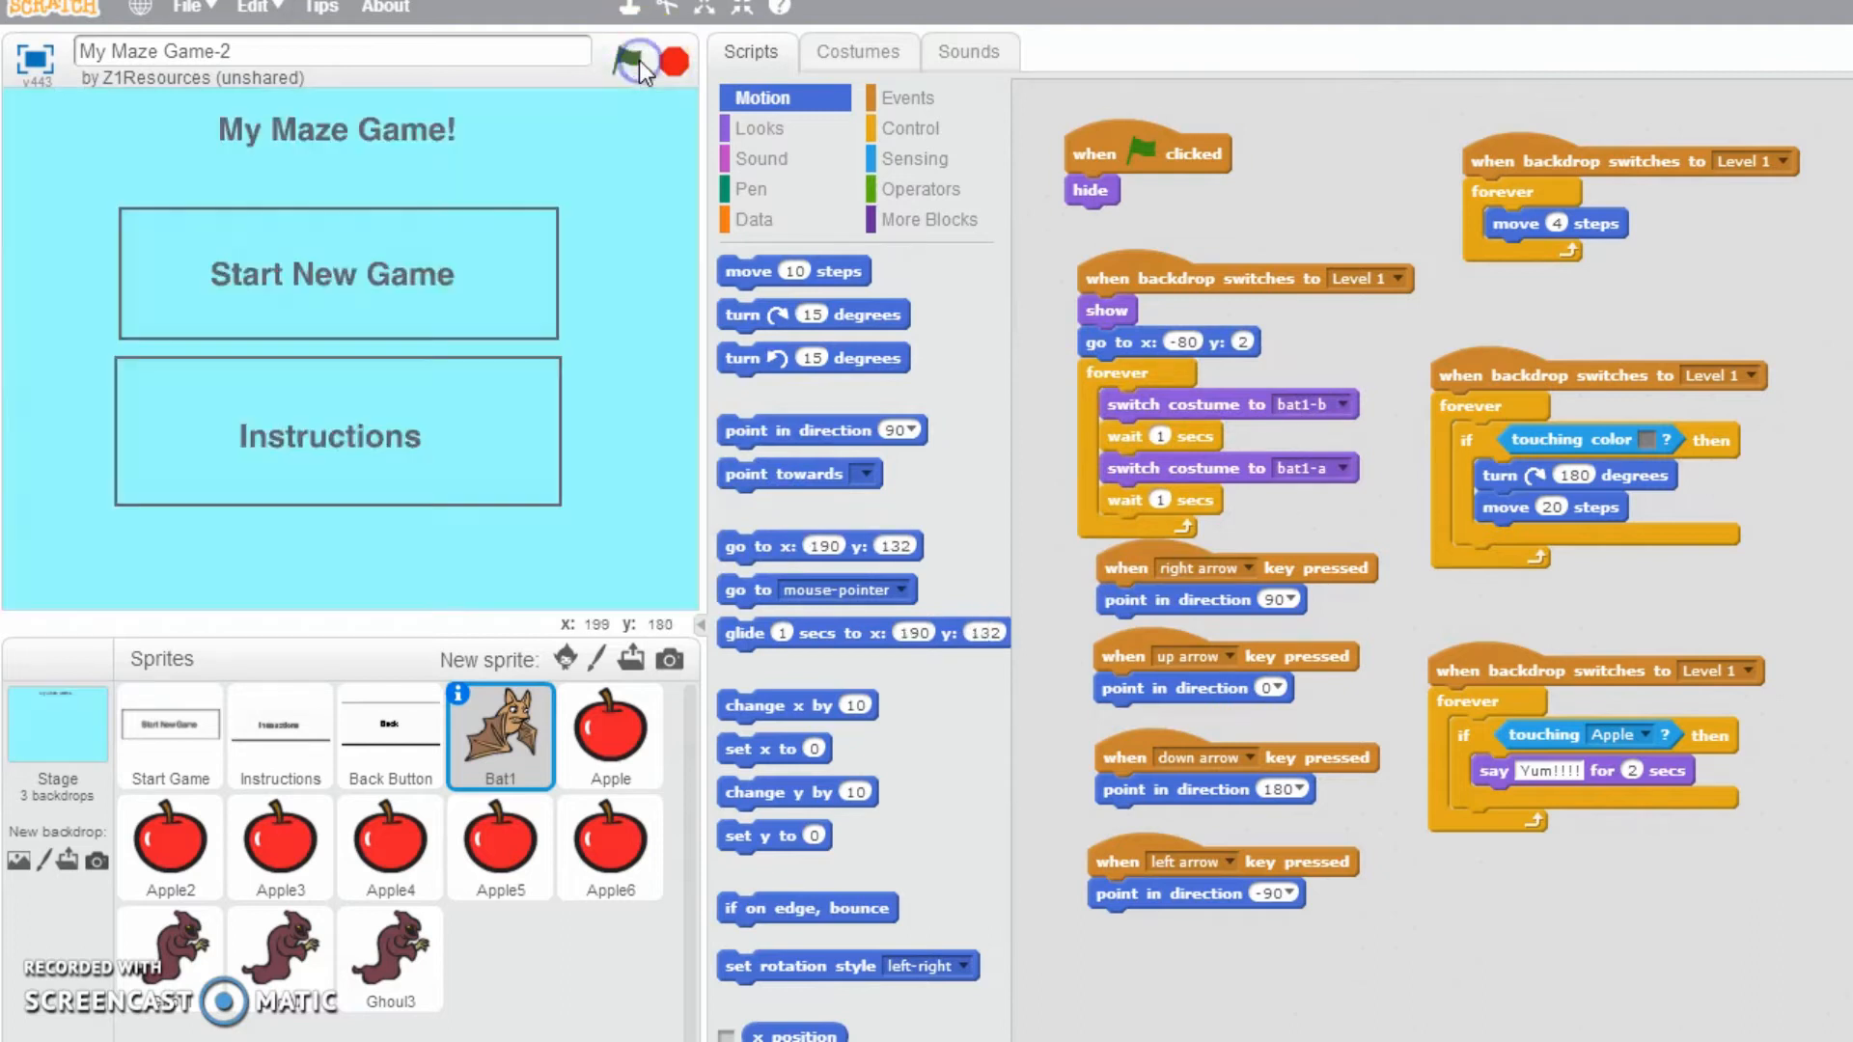
click(630, 62)
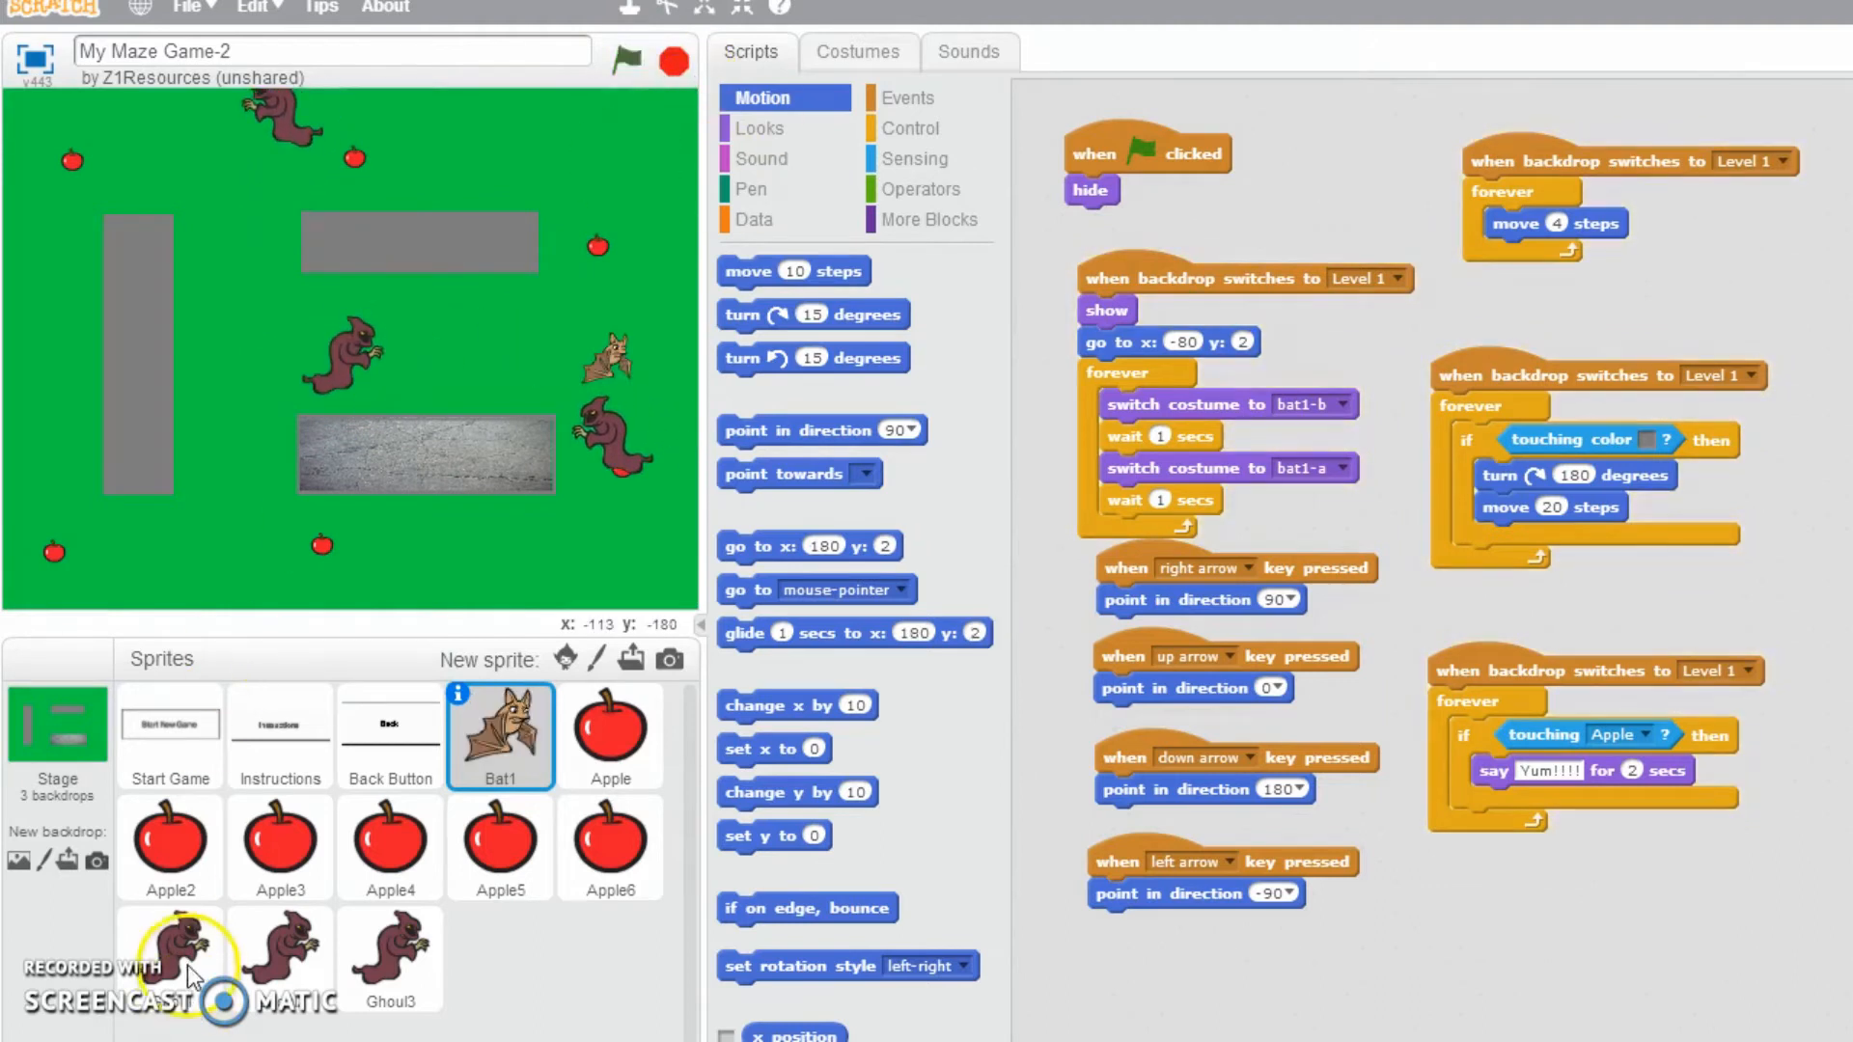
click(170, 957)
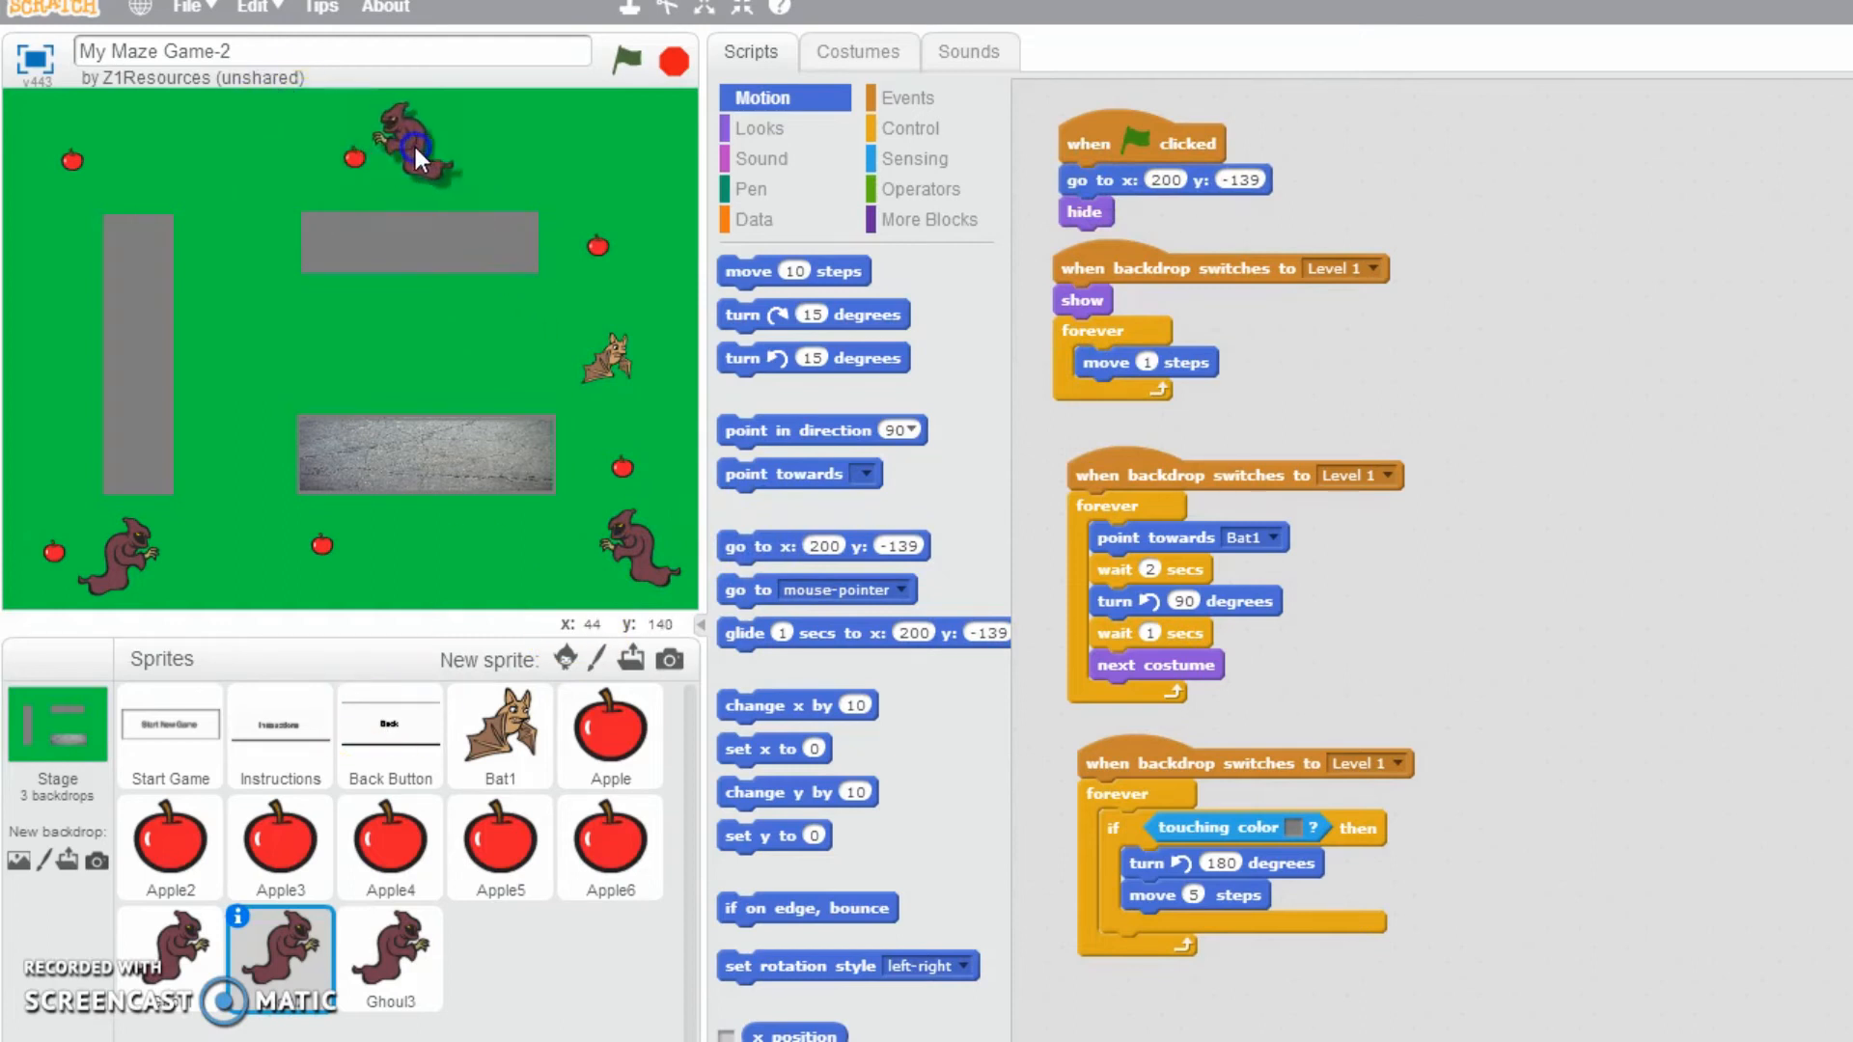
- Select Ghoul3 and place 'go to x: 43 y: 142' under its Level 1 'show' block
click(390, 957)
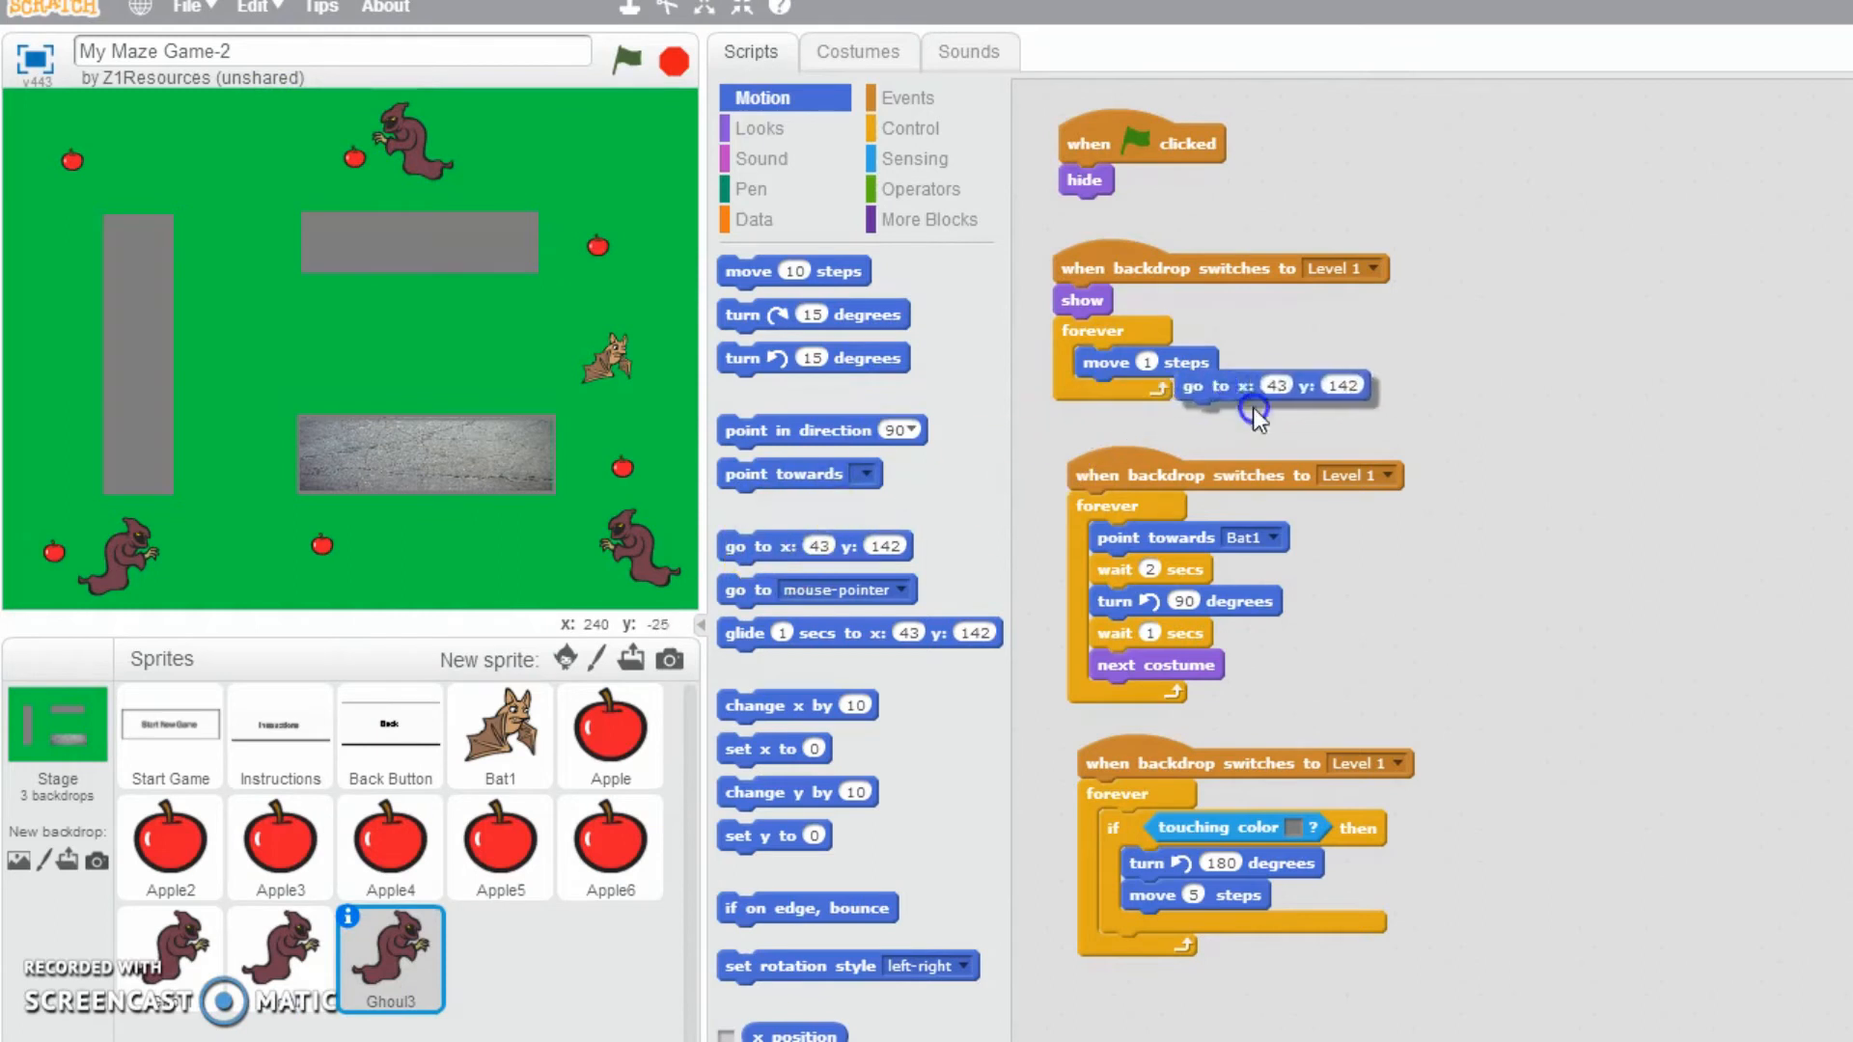
drag(1205, 385, 1134, 321)
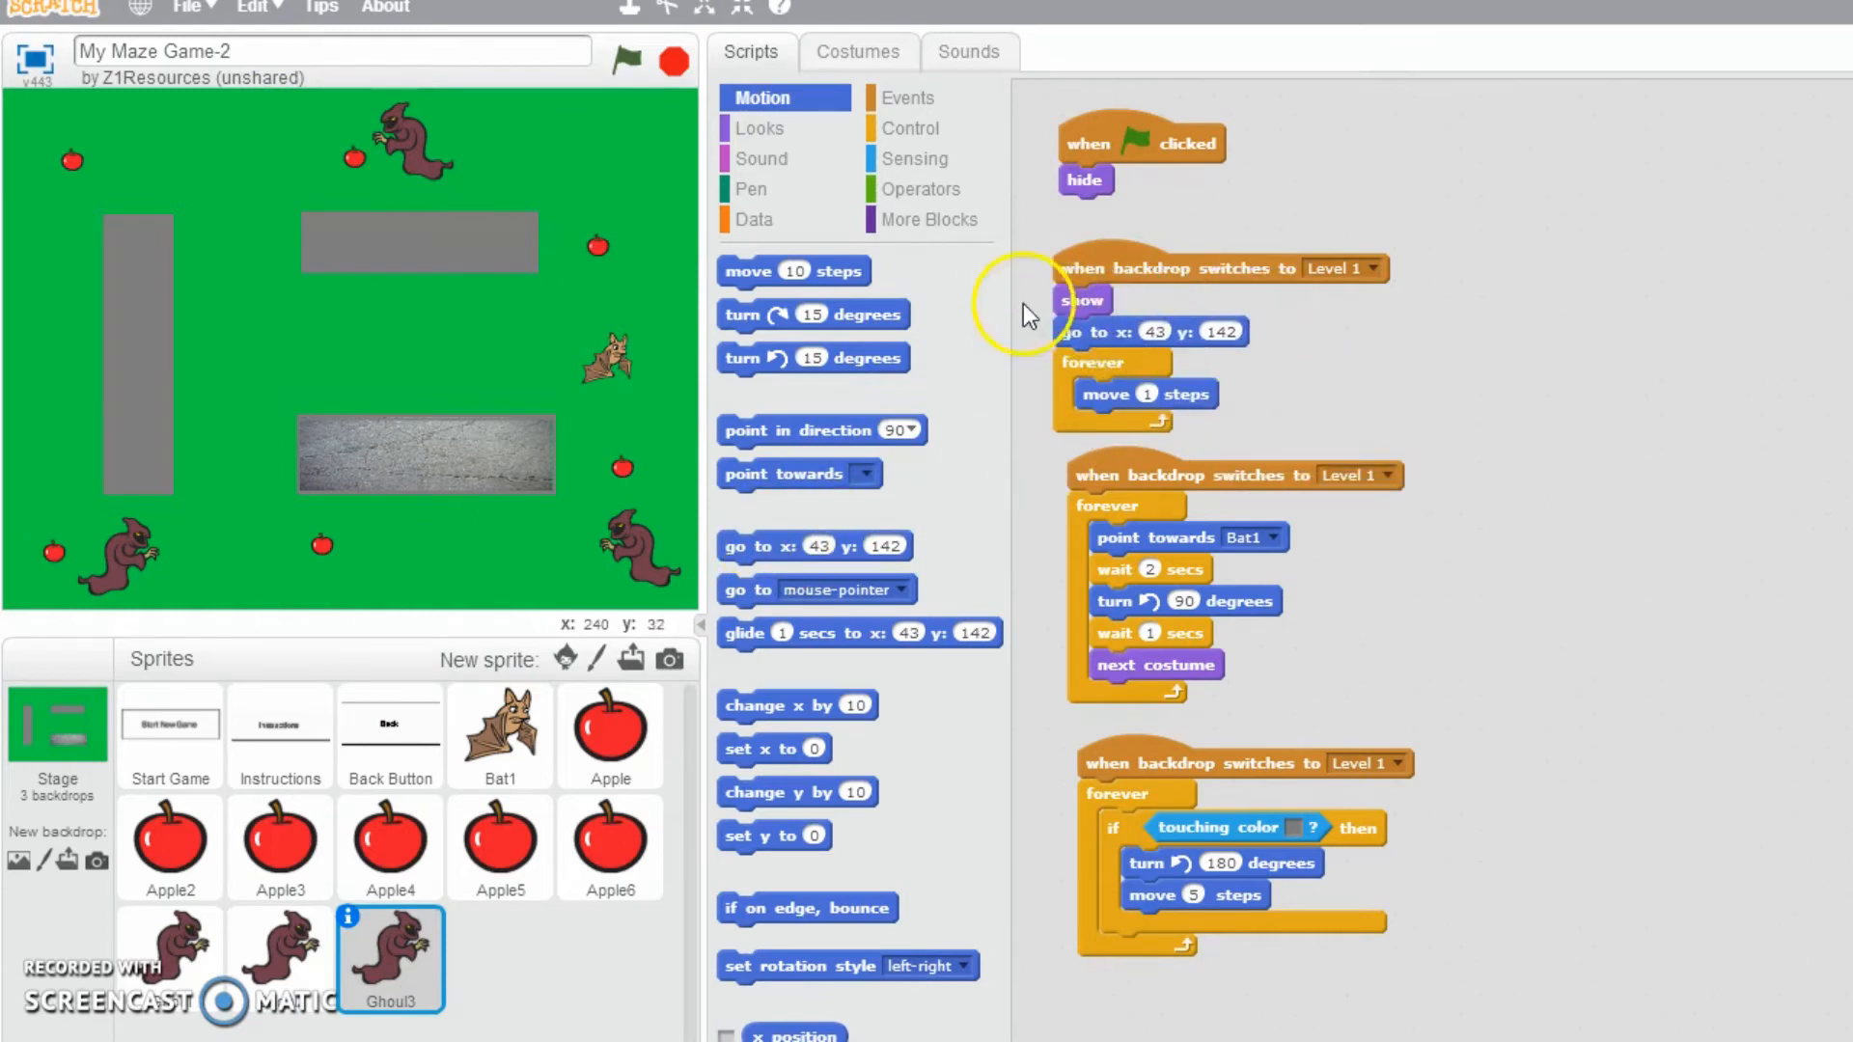
- Launch a new game from the title screen, watch the sprites' starting positions, then stop it
click(631, 59)
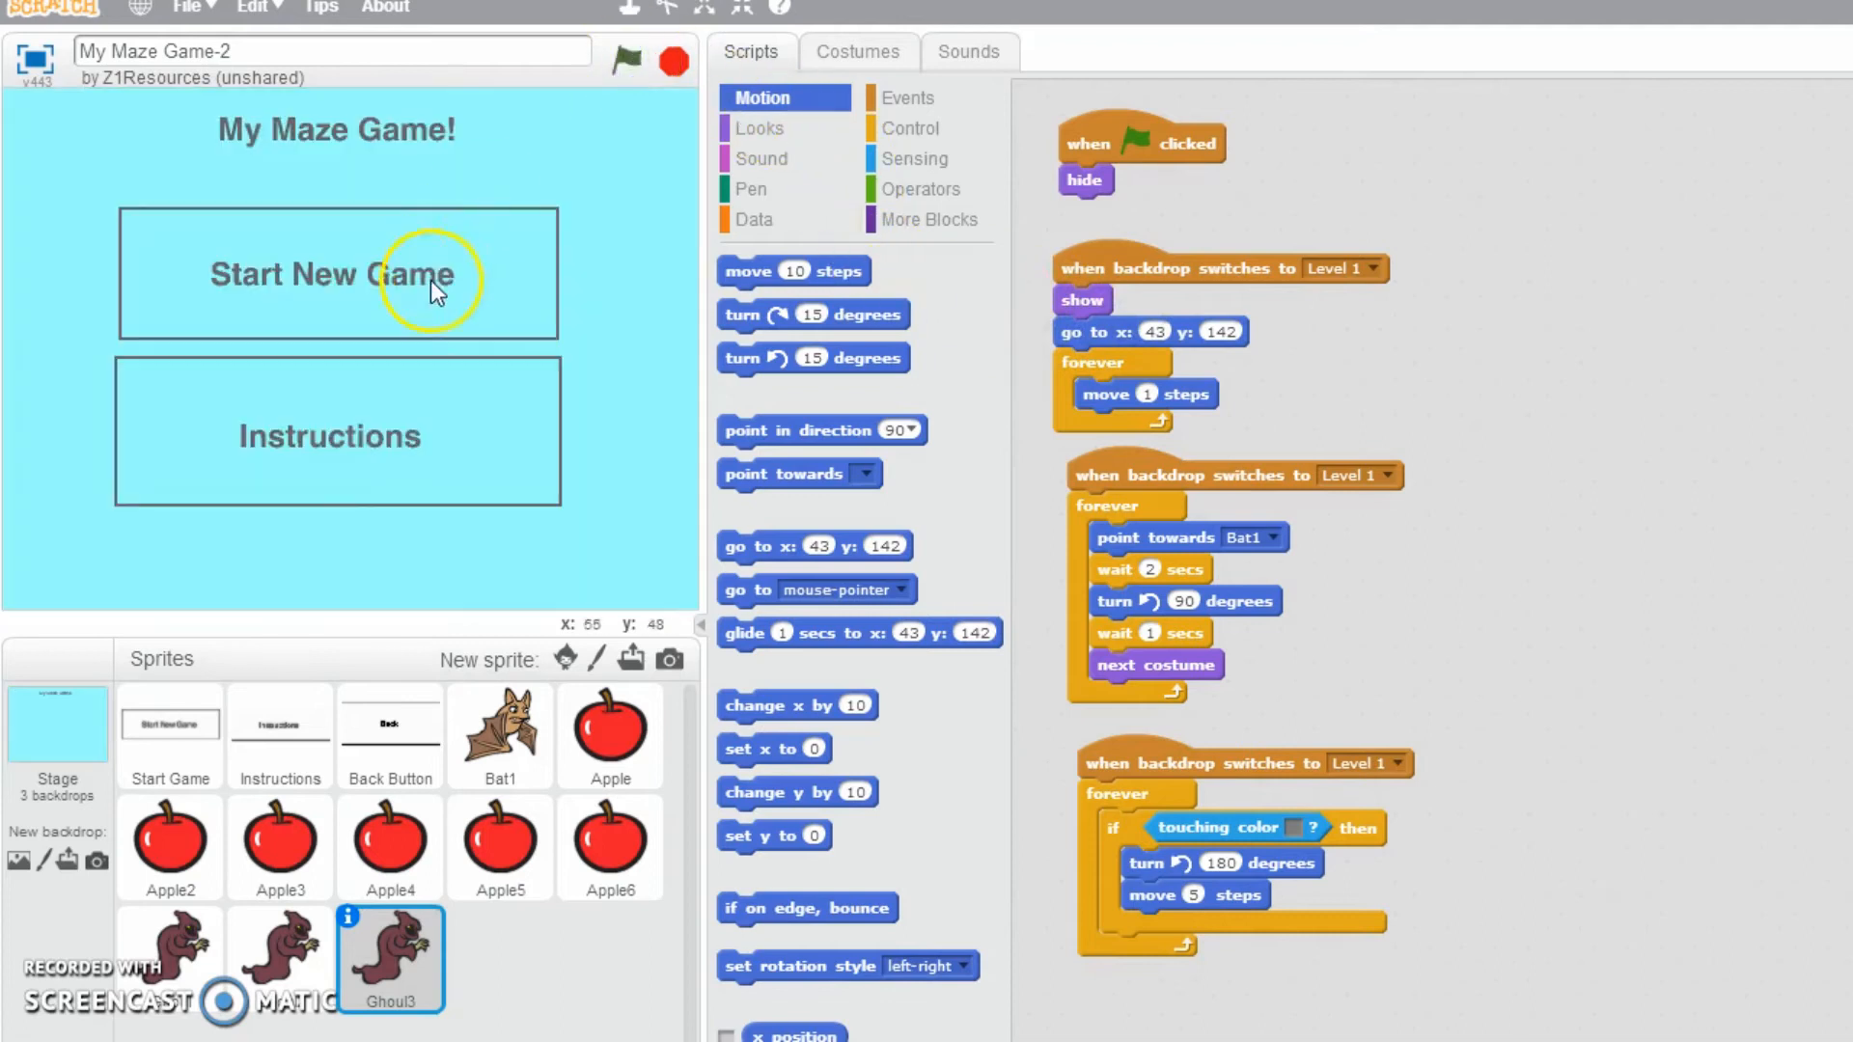
click(627, 59)
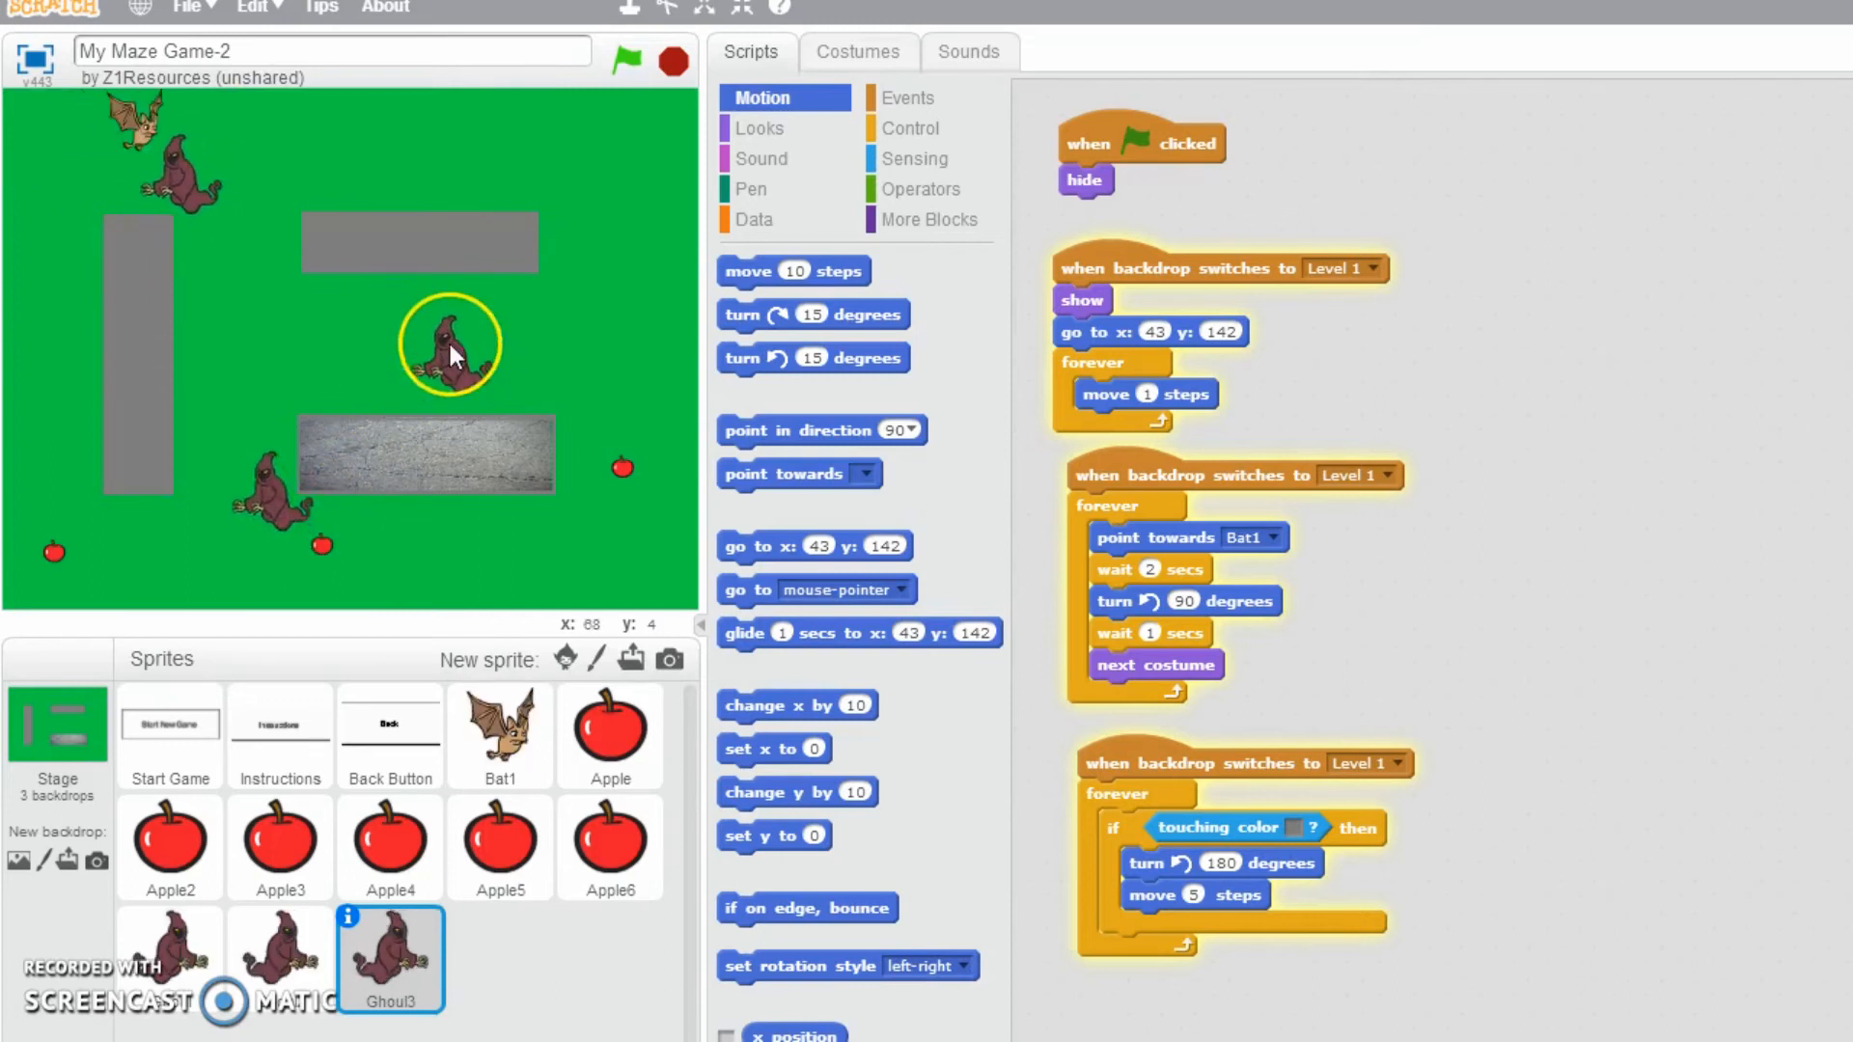
click(672, 60)
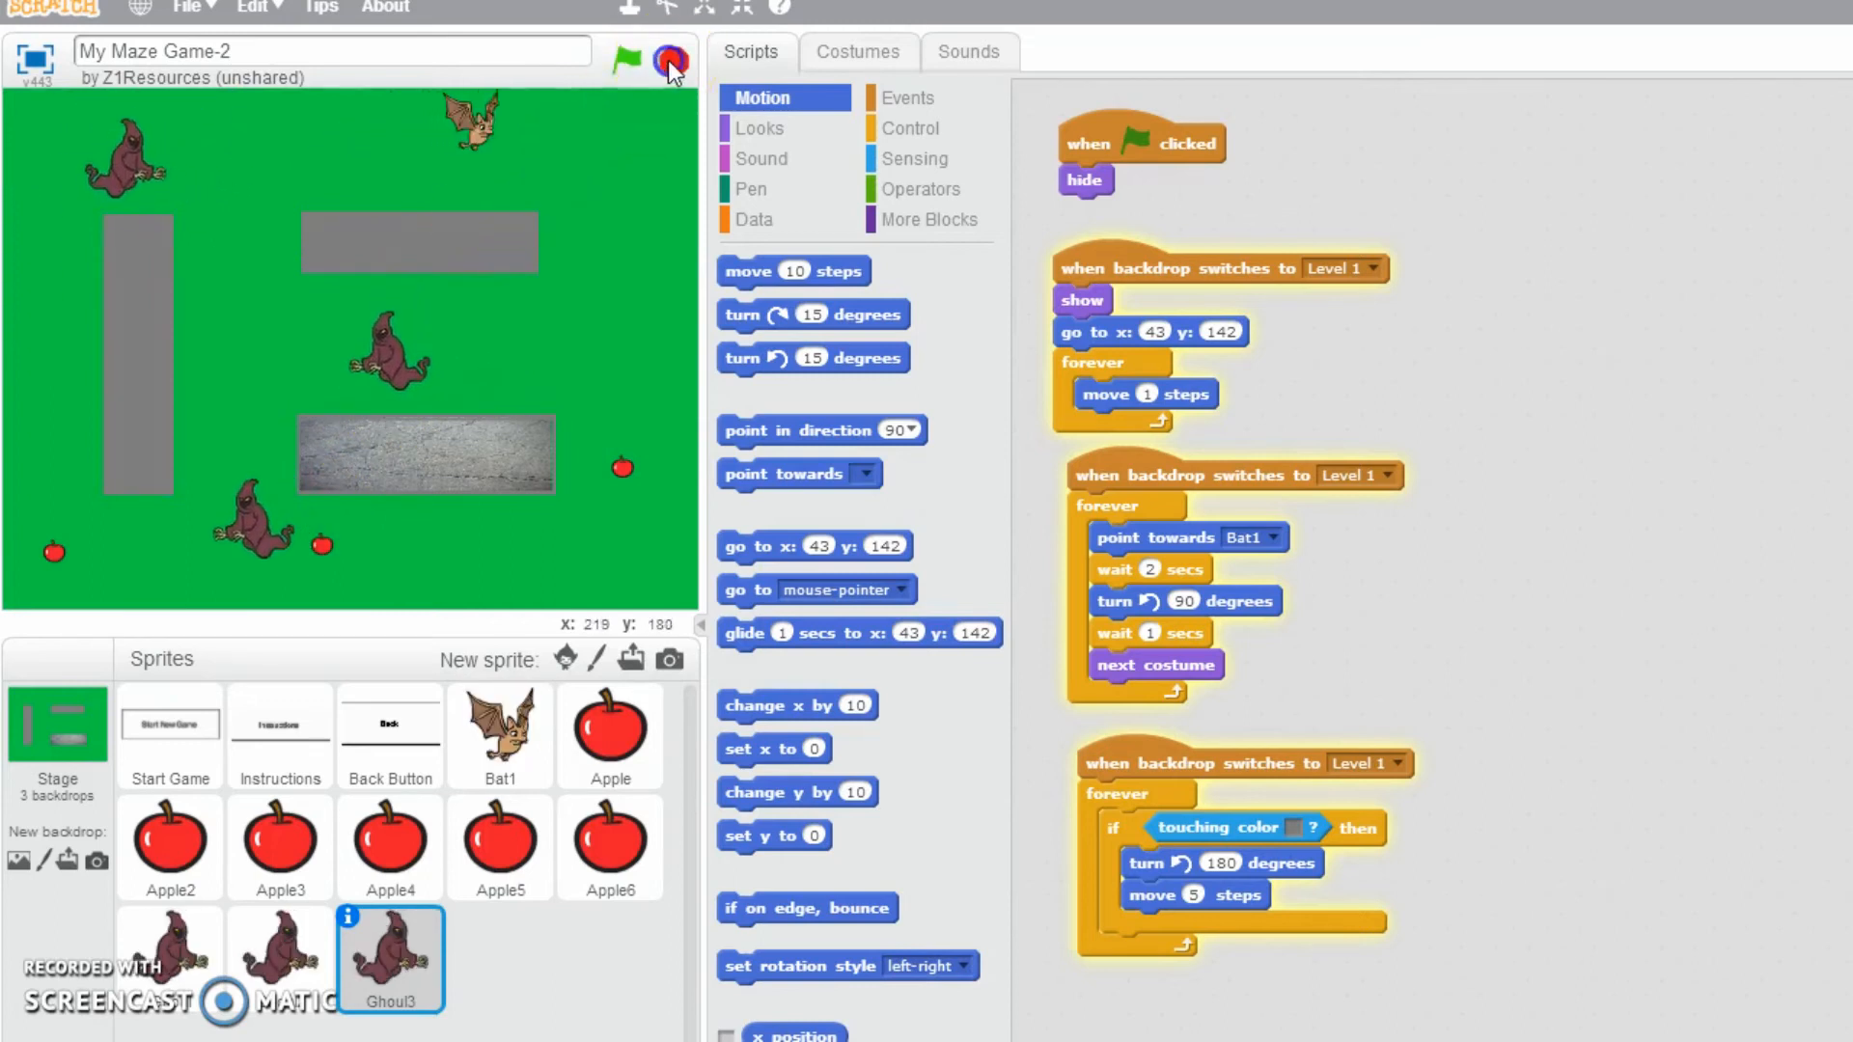
click(626, 59)
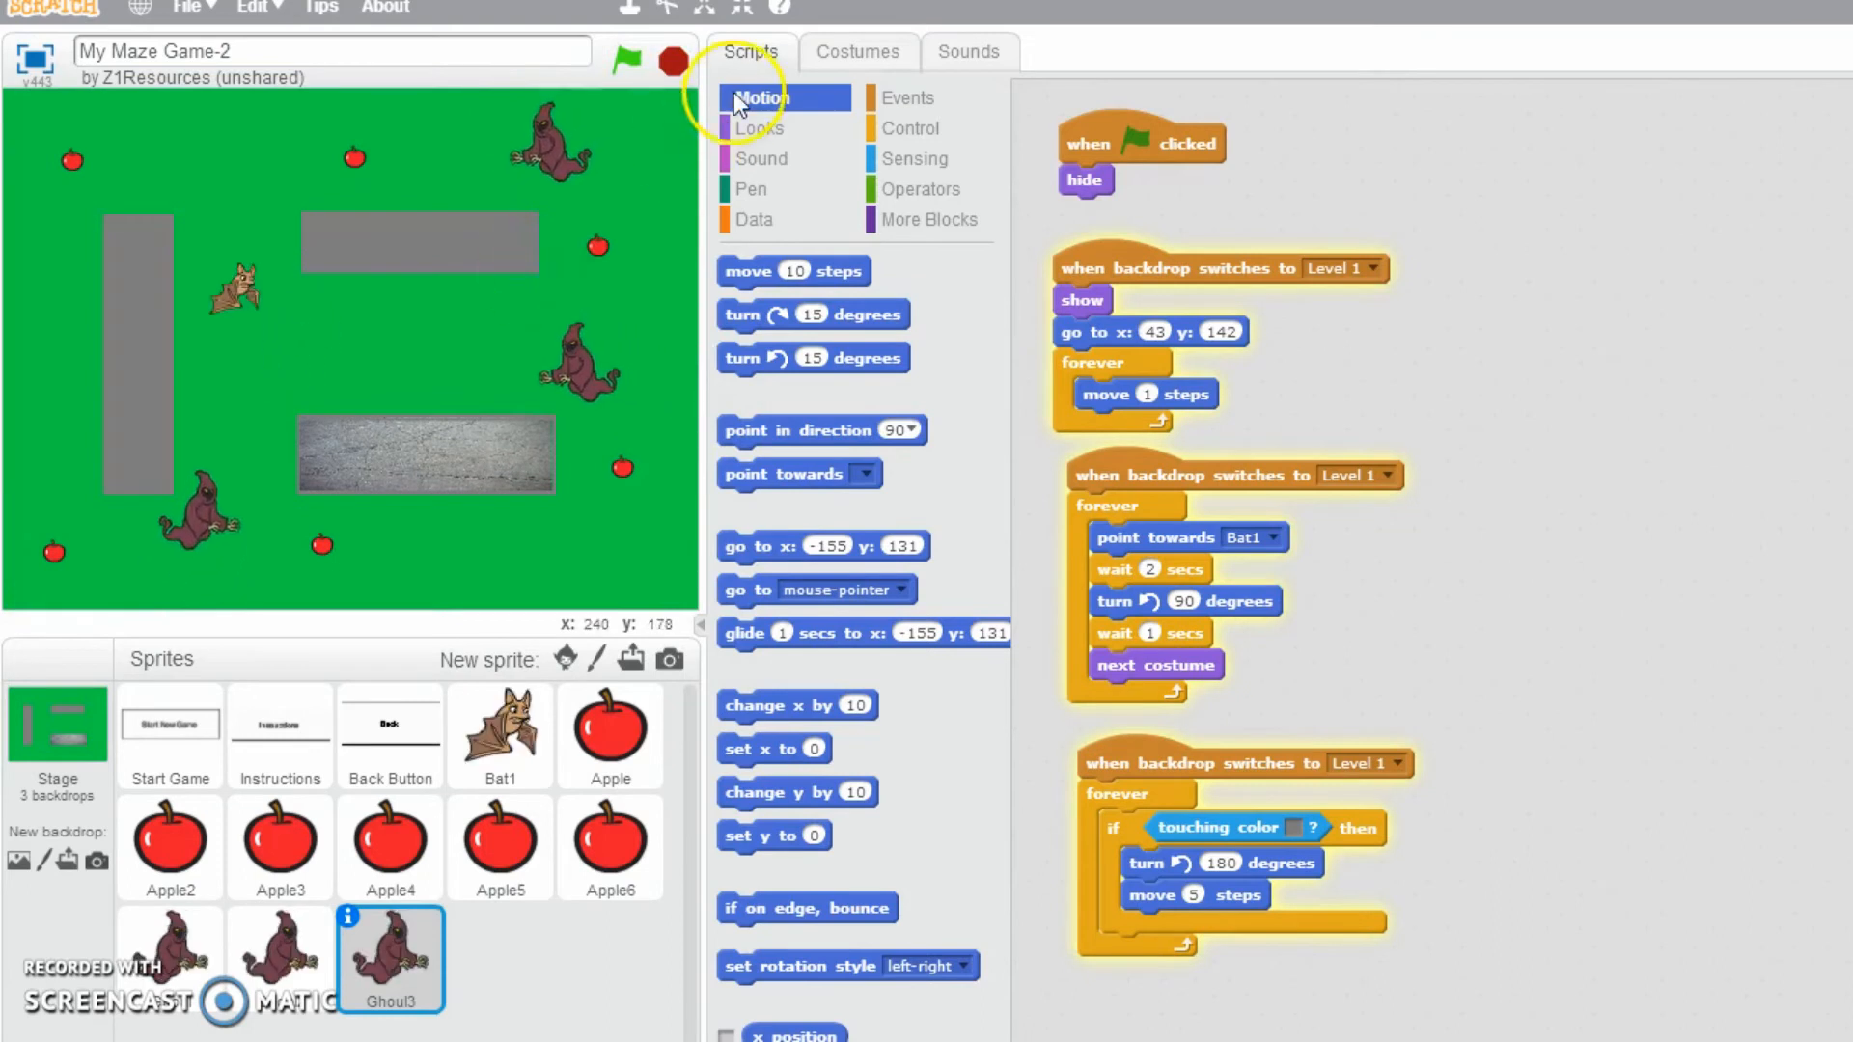
mouse_move(674, 151)
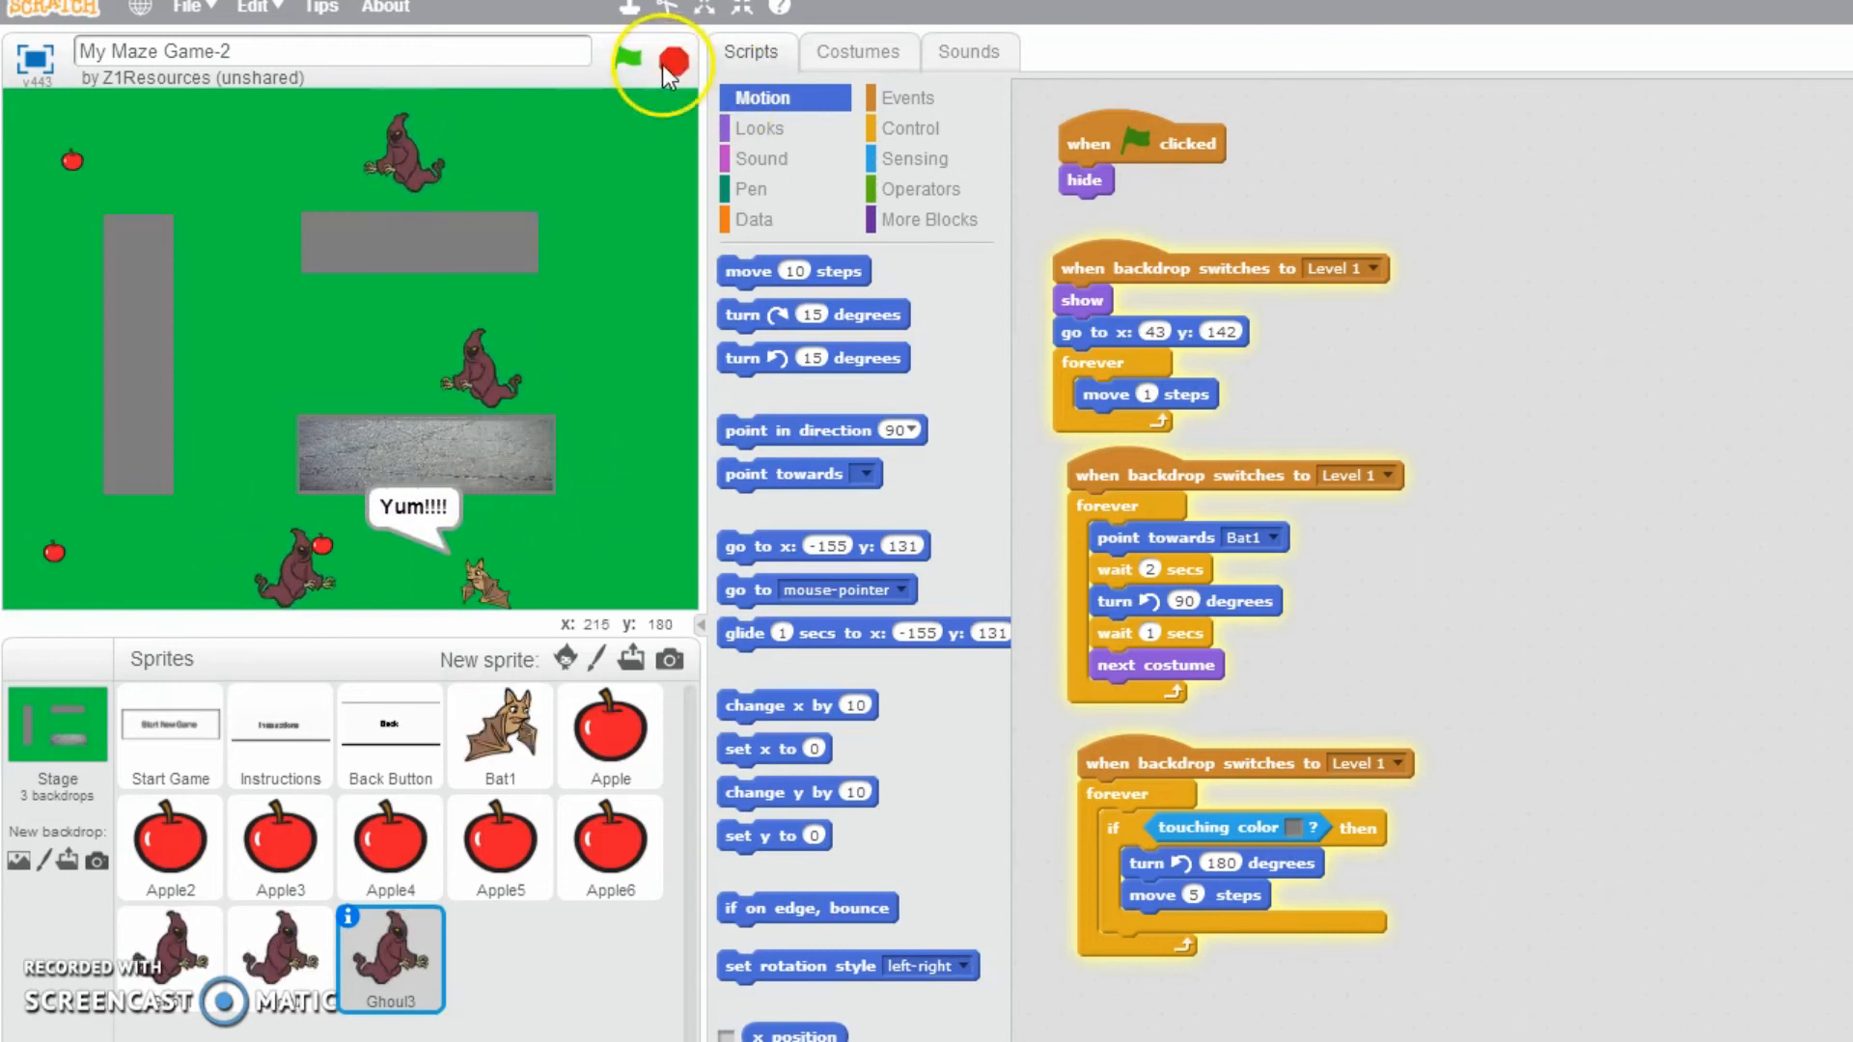
- Stop the game and switch between the bat's and the ghouls' scripts
click(627, 59)
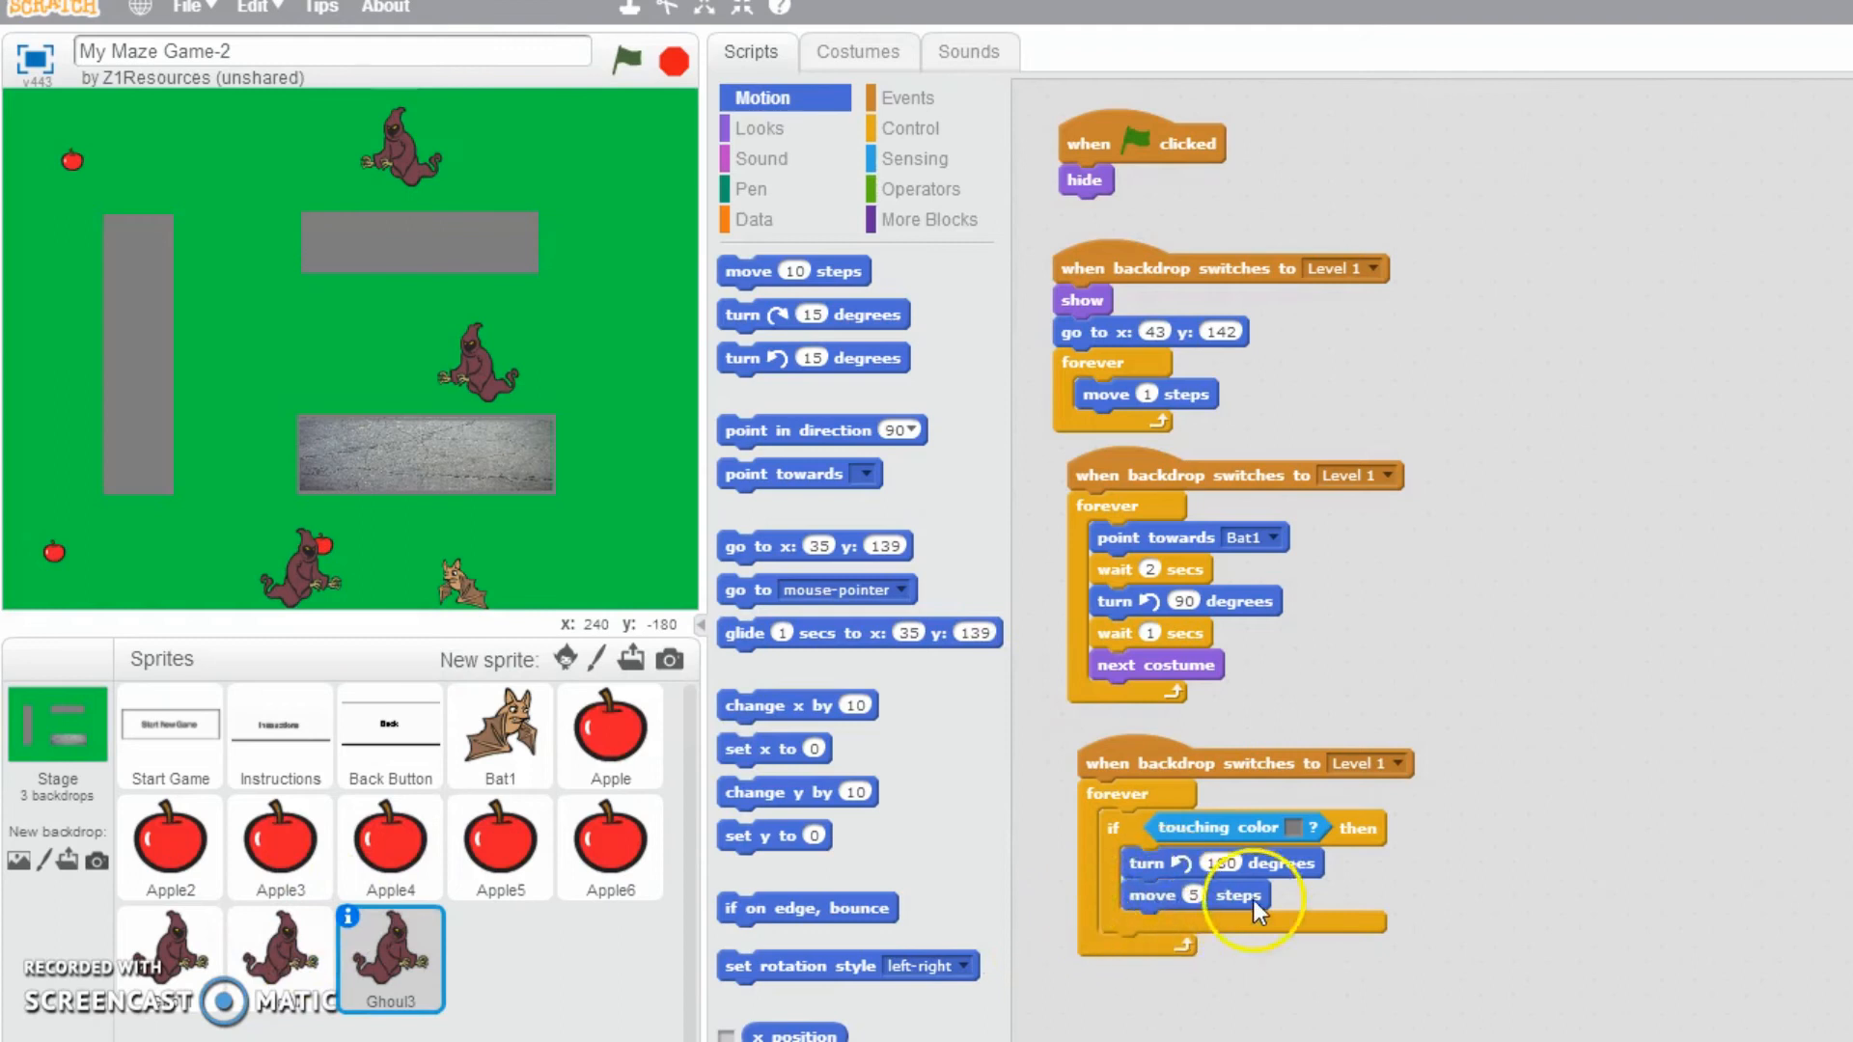
click(499, 735)
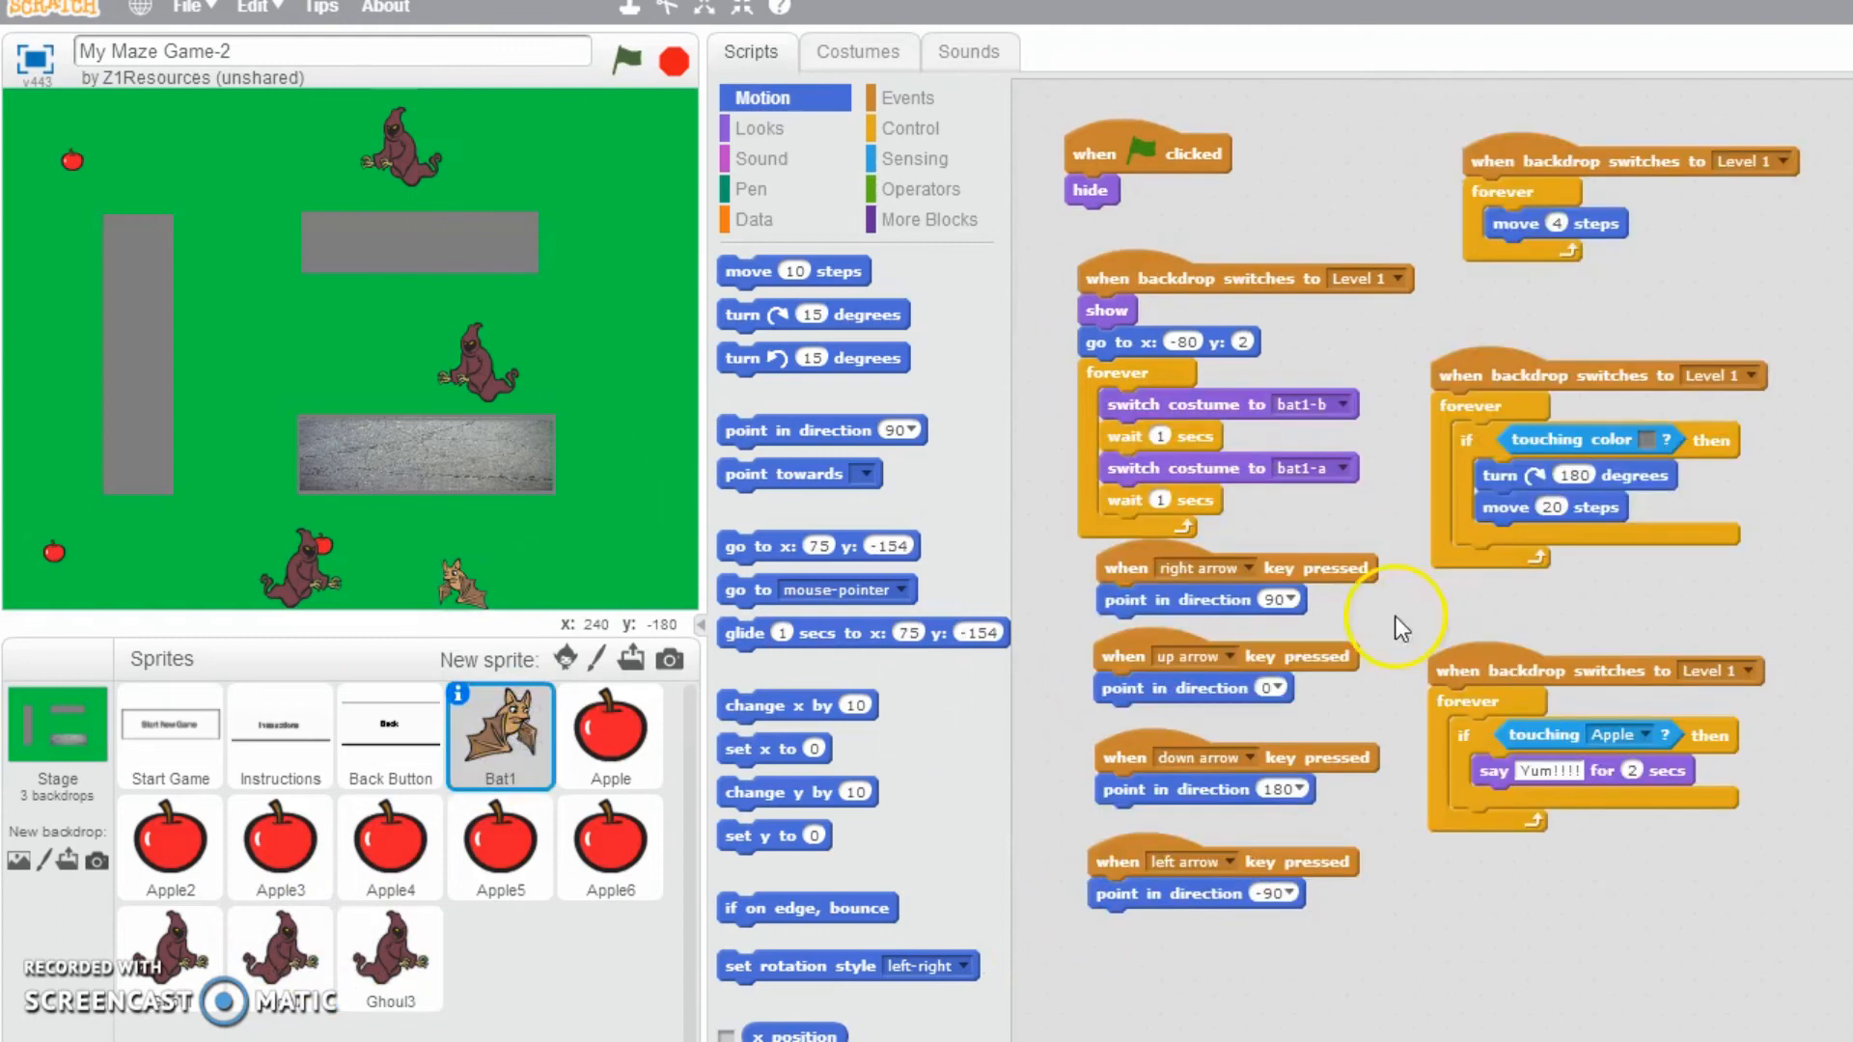
mouse_move(1530, 278)
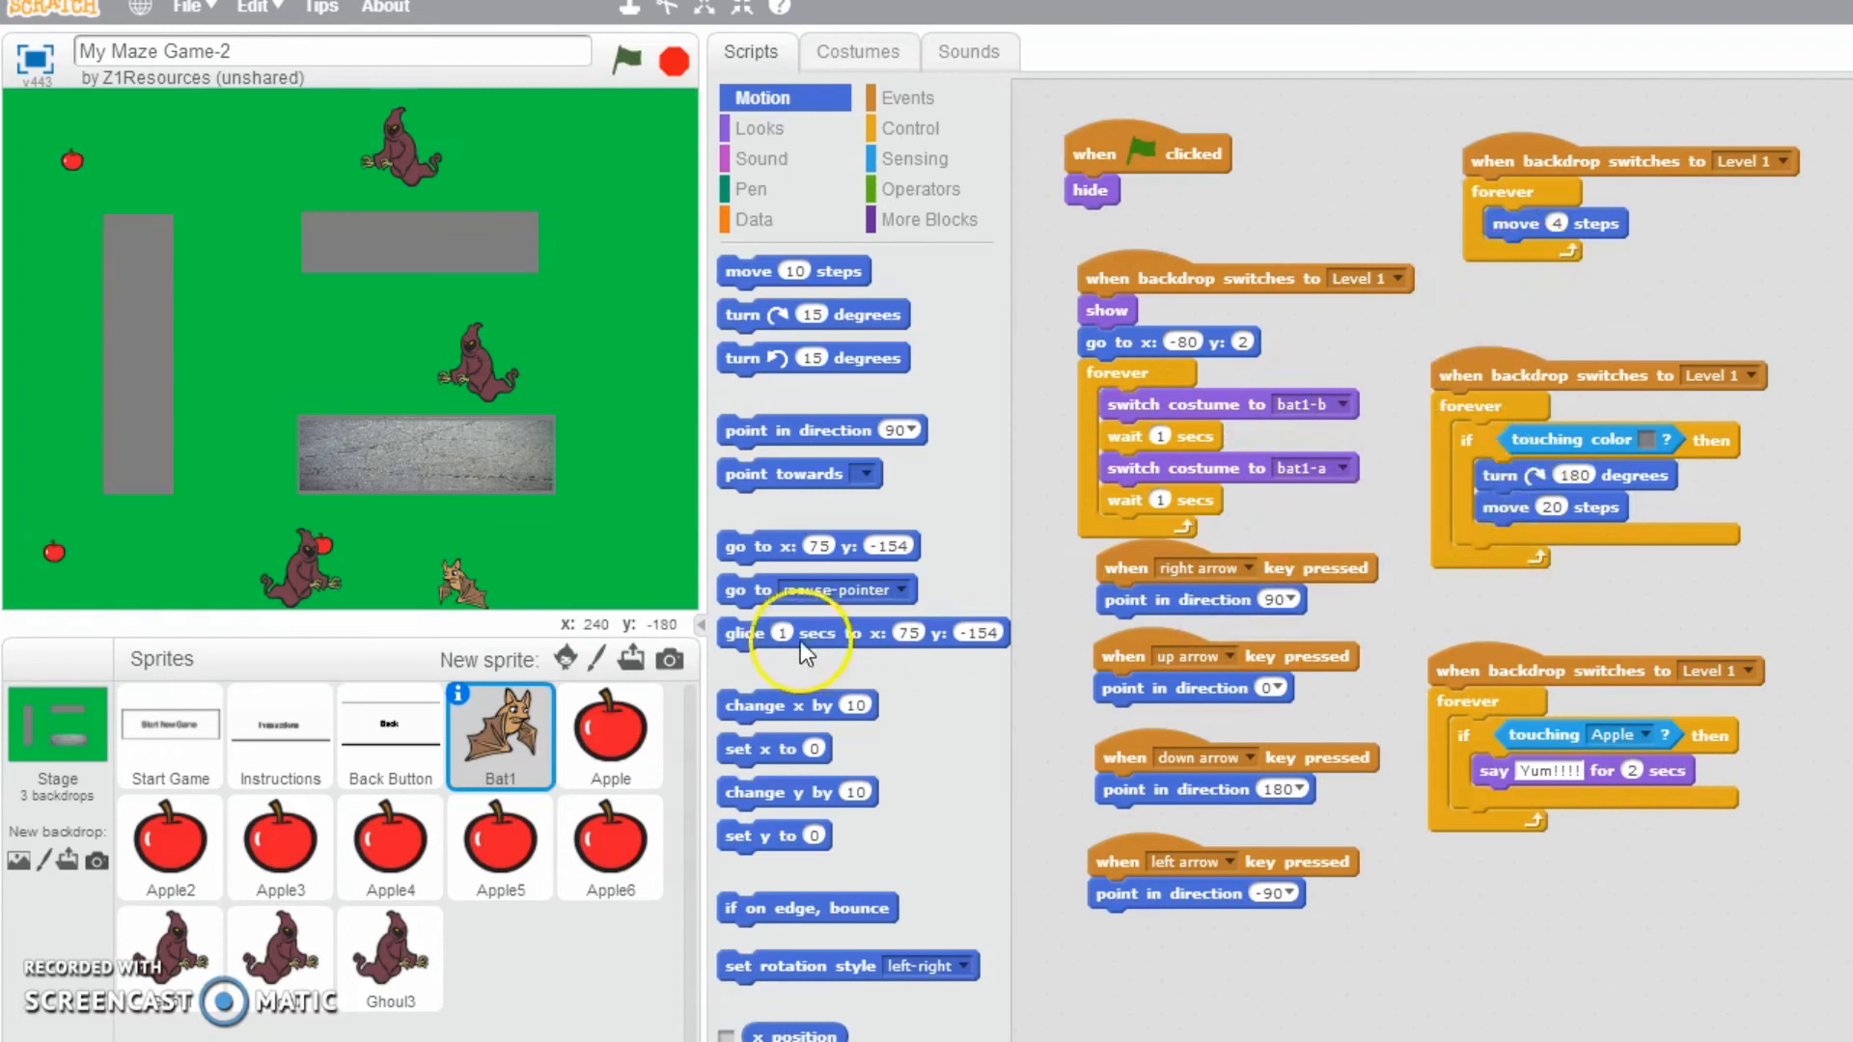
mouse_move(511, 780)
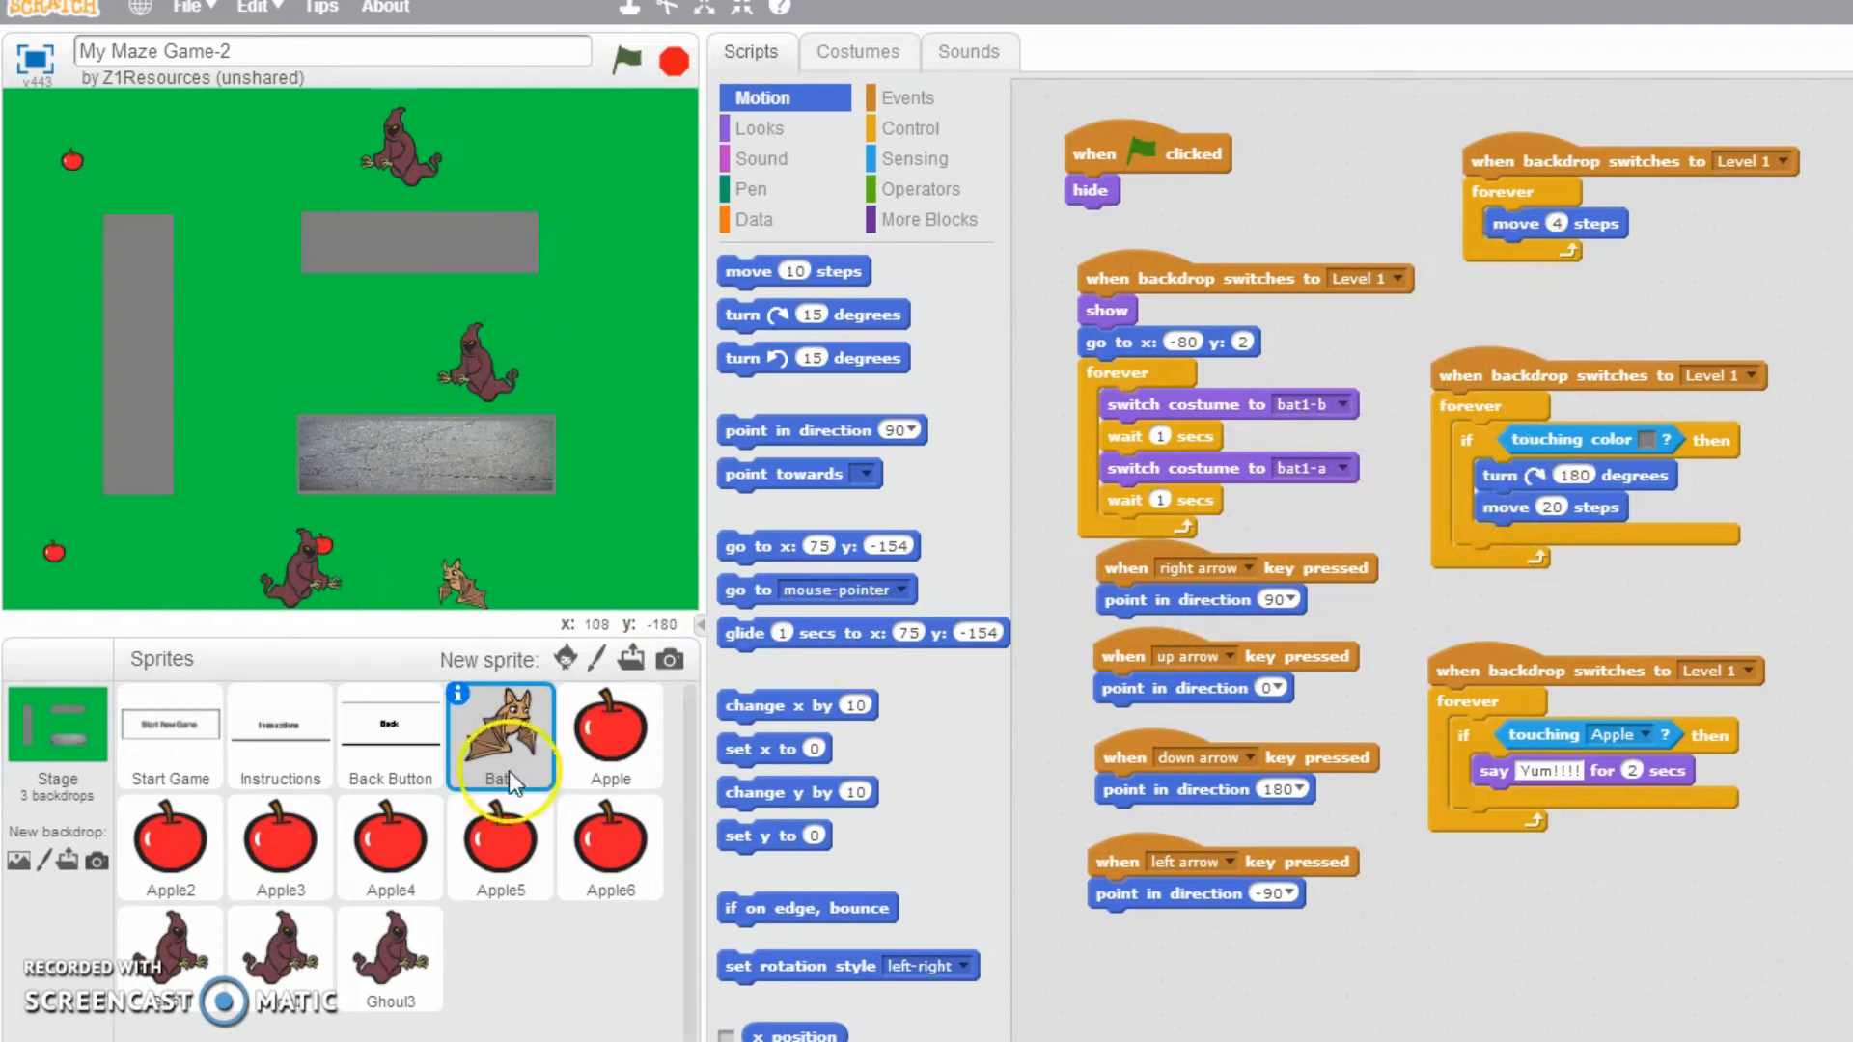
click(391, 958)
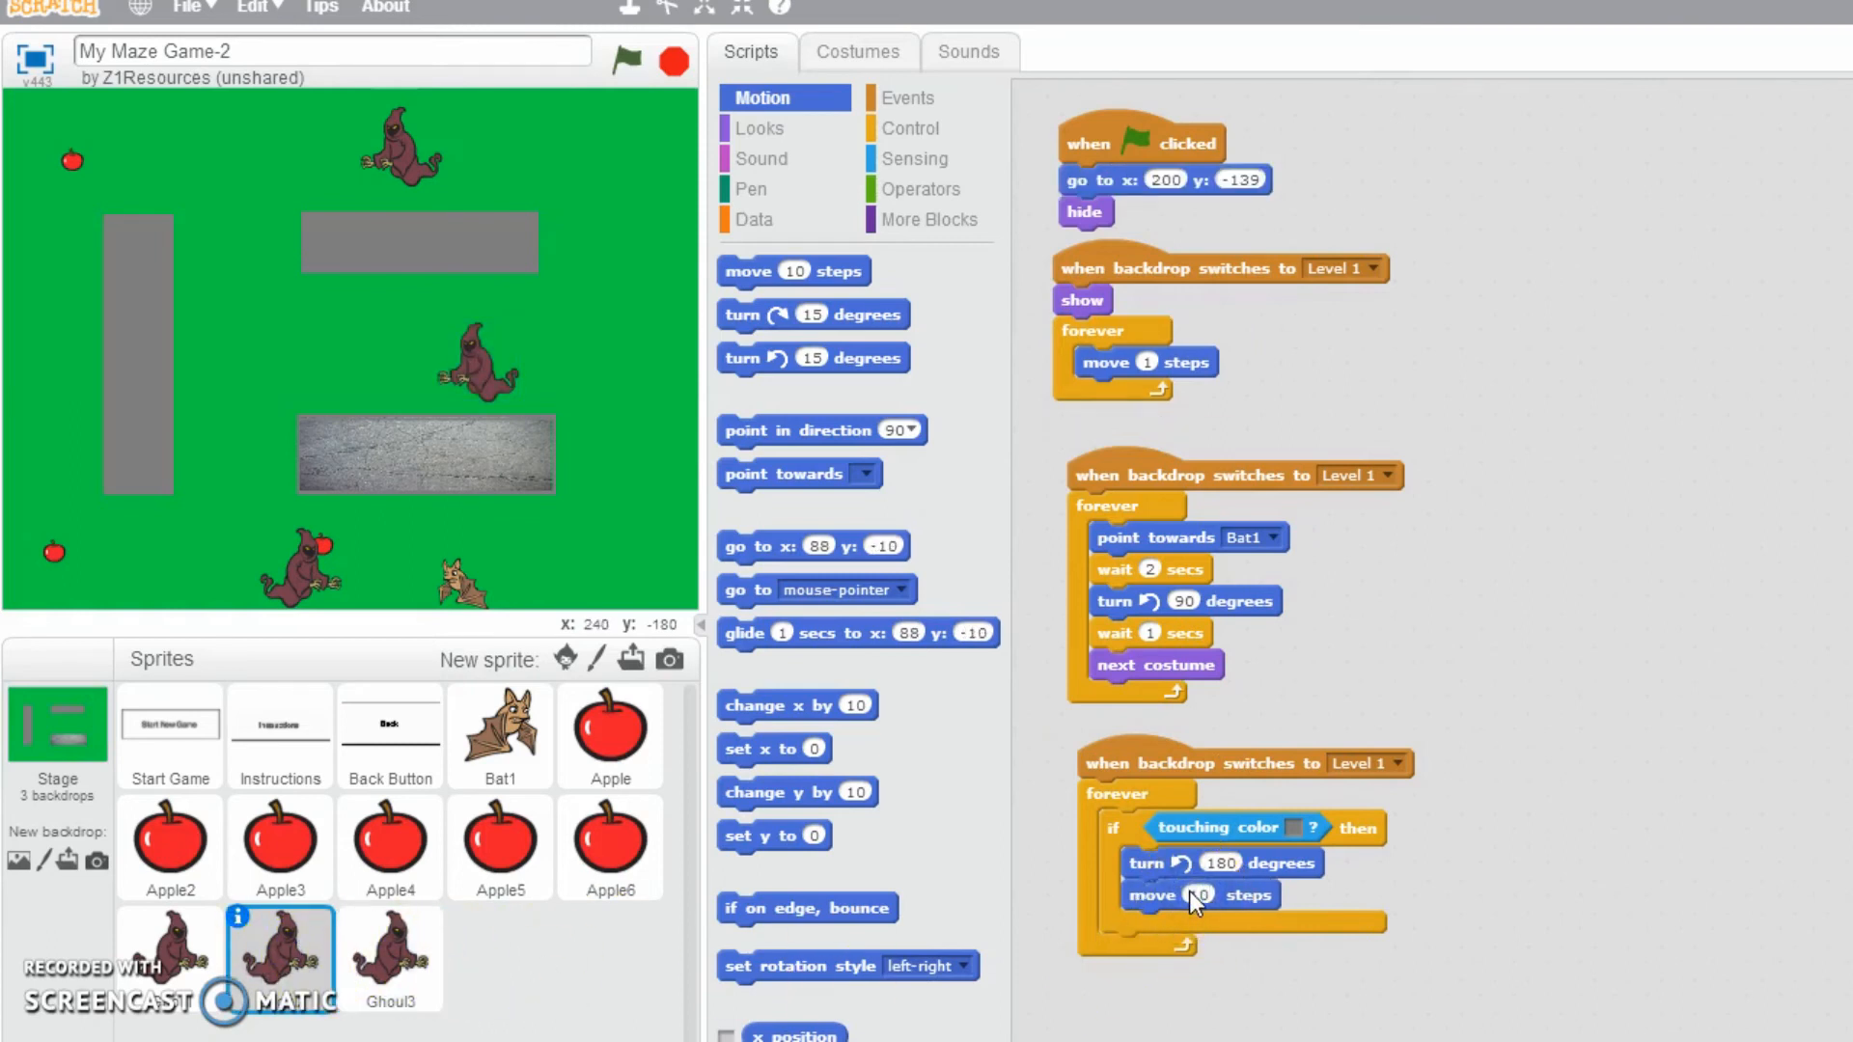
click(169, 957)
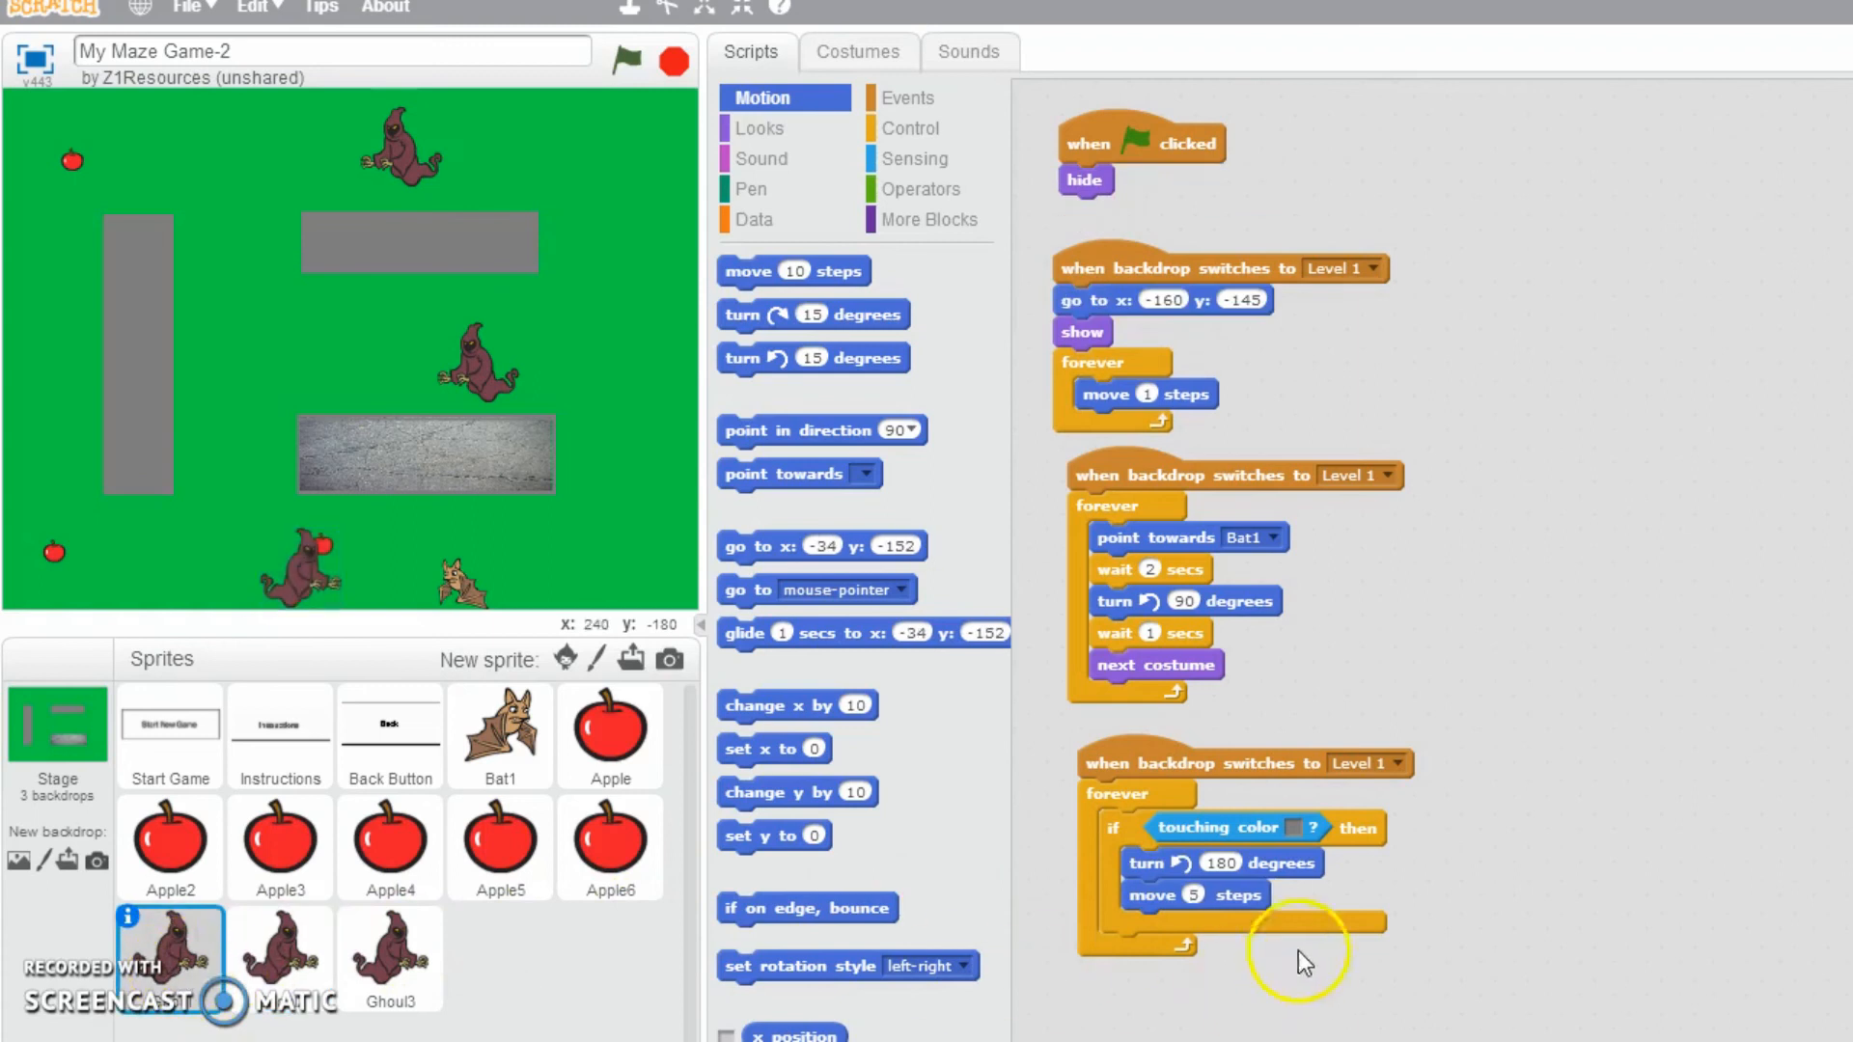